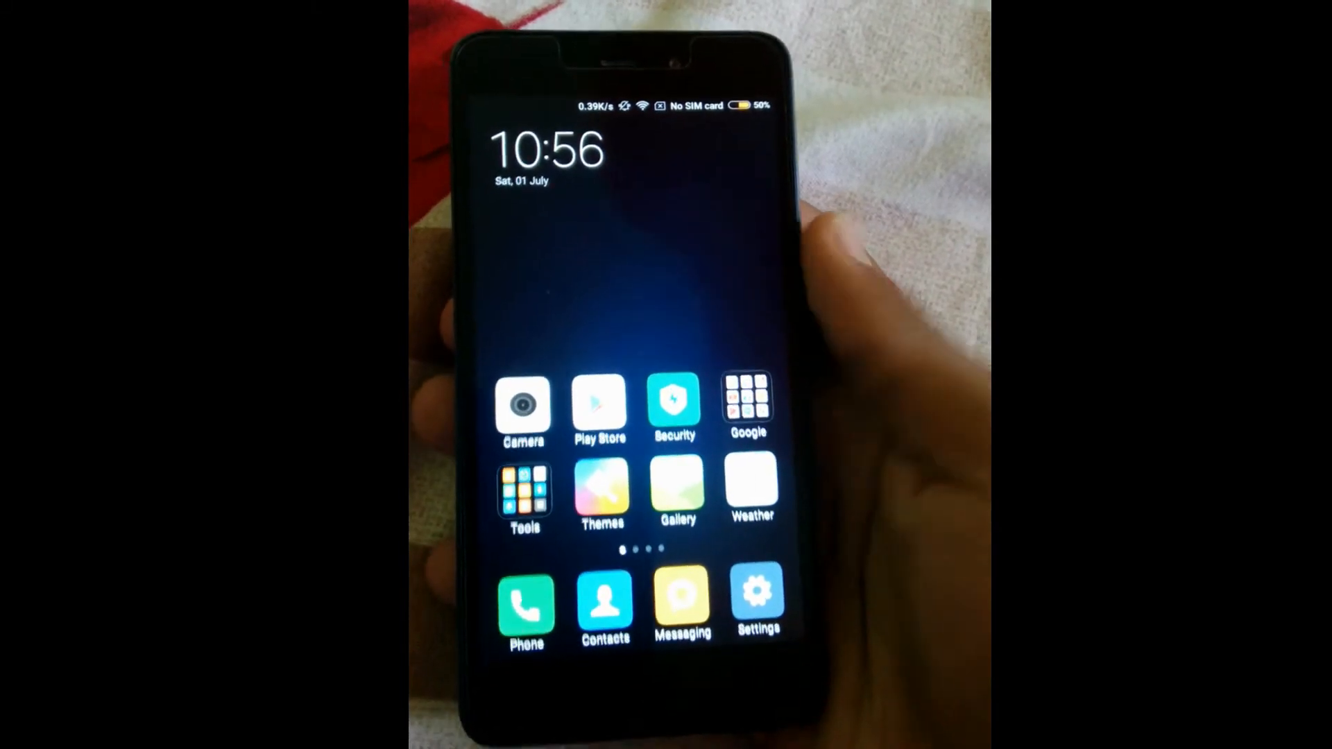
Open Settings from the MIUI home screen and scroll down the list
{"action": "left_click", "coordinate": [758, 595]}
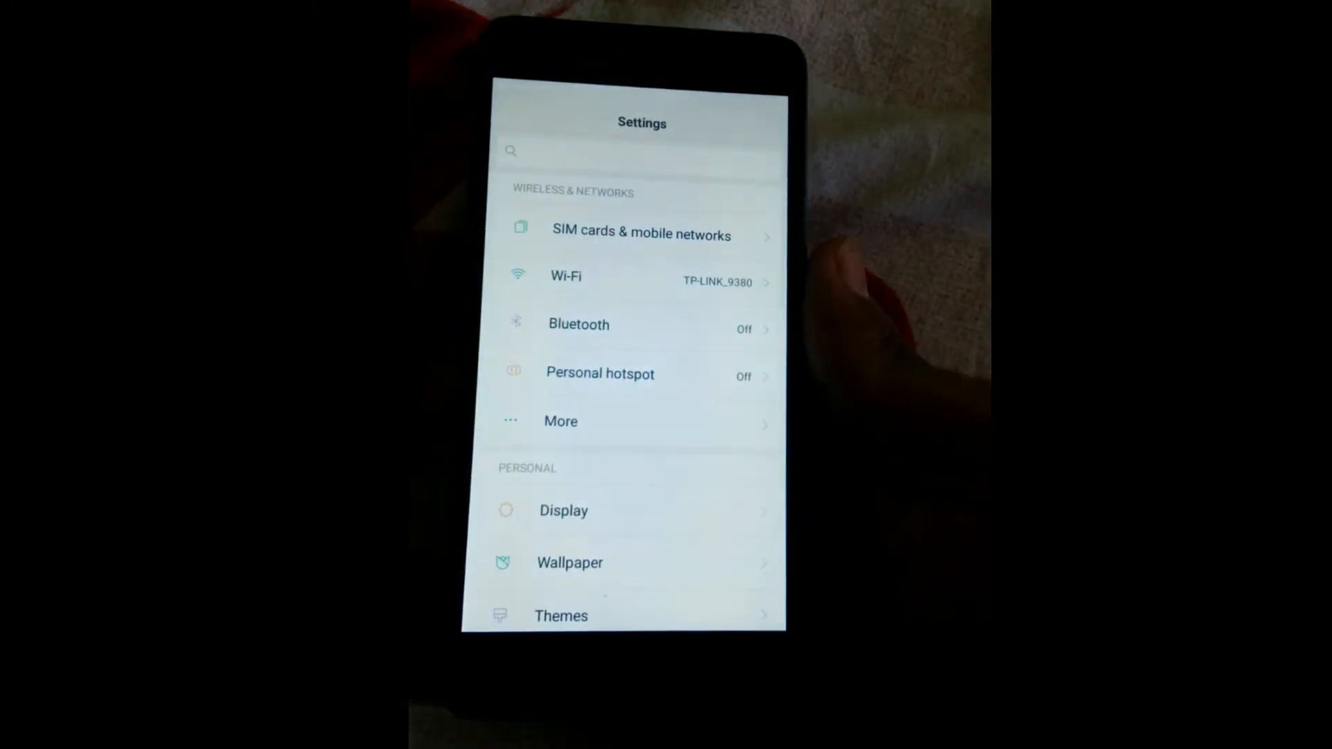
{"action": "scroll", "scroll_direction": "down", "scroll_amount": 3}
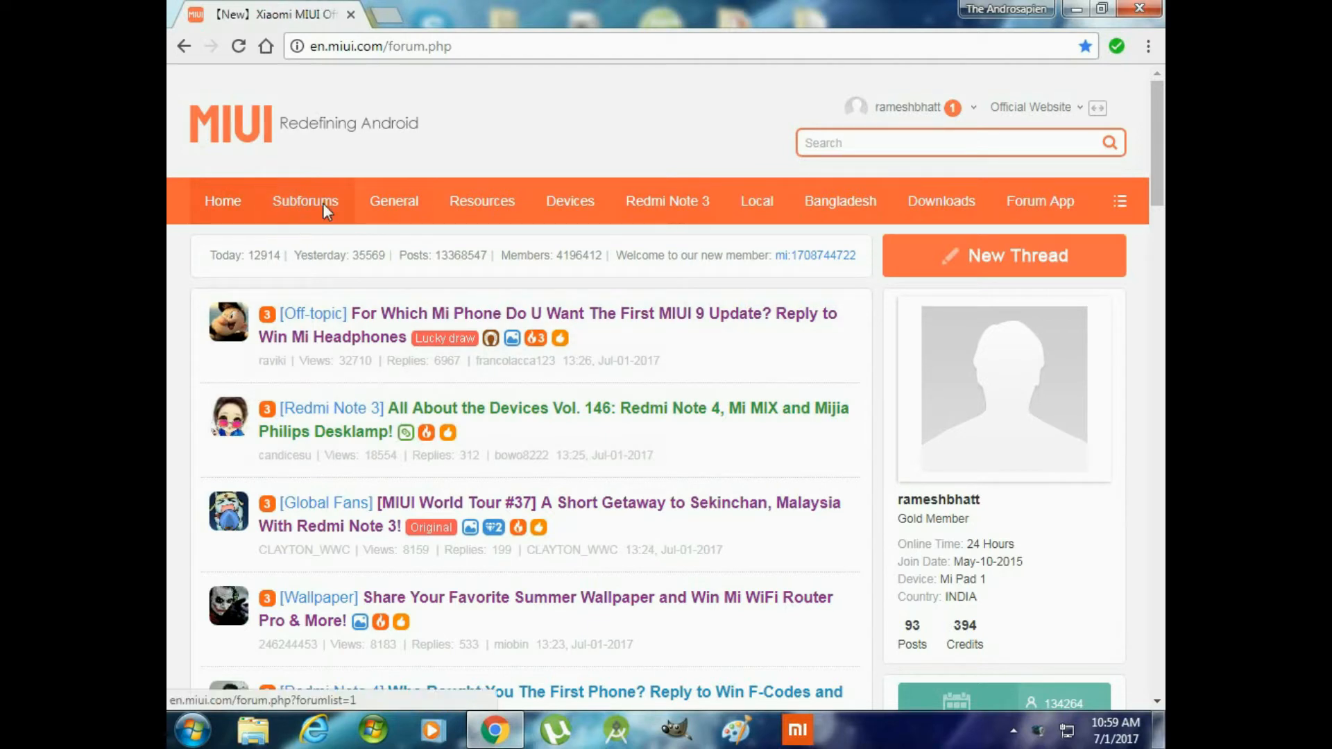
Navigate Subforums > Downloads to the Redmi 4A page listing Stable and Developer full ROMs
{"action": "left_click", "coordinate": [305, 202]}
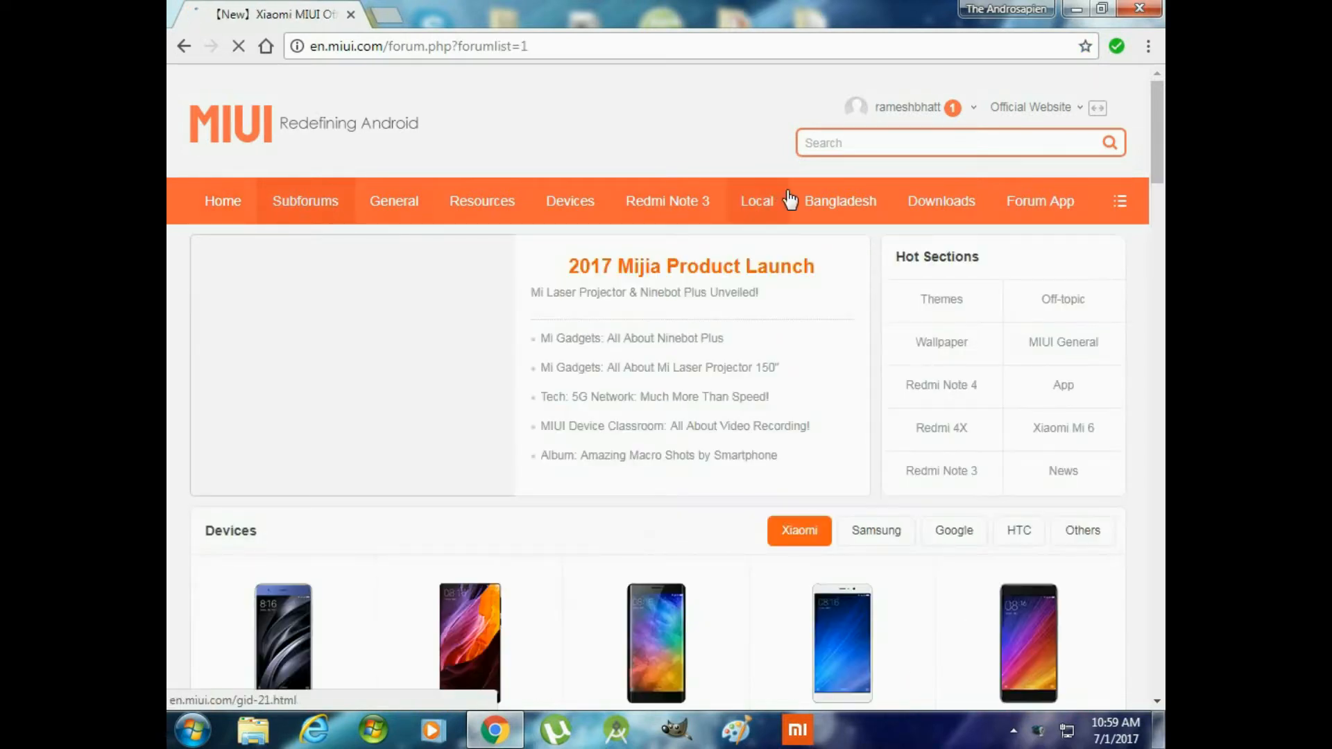
{"action": "left_click", "coordinate": [941, 200]}
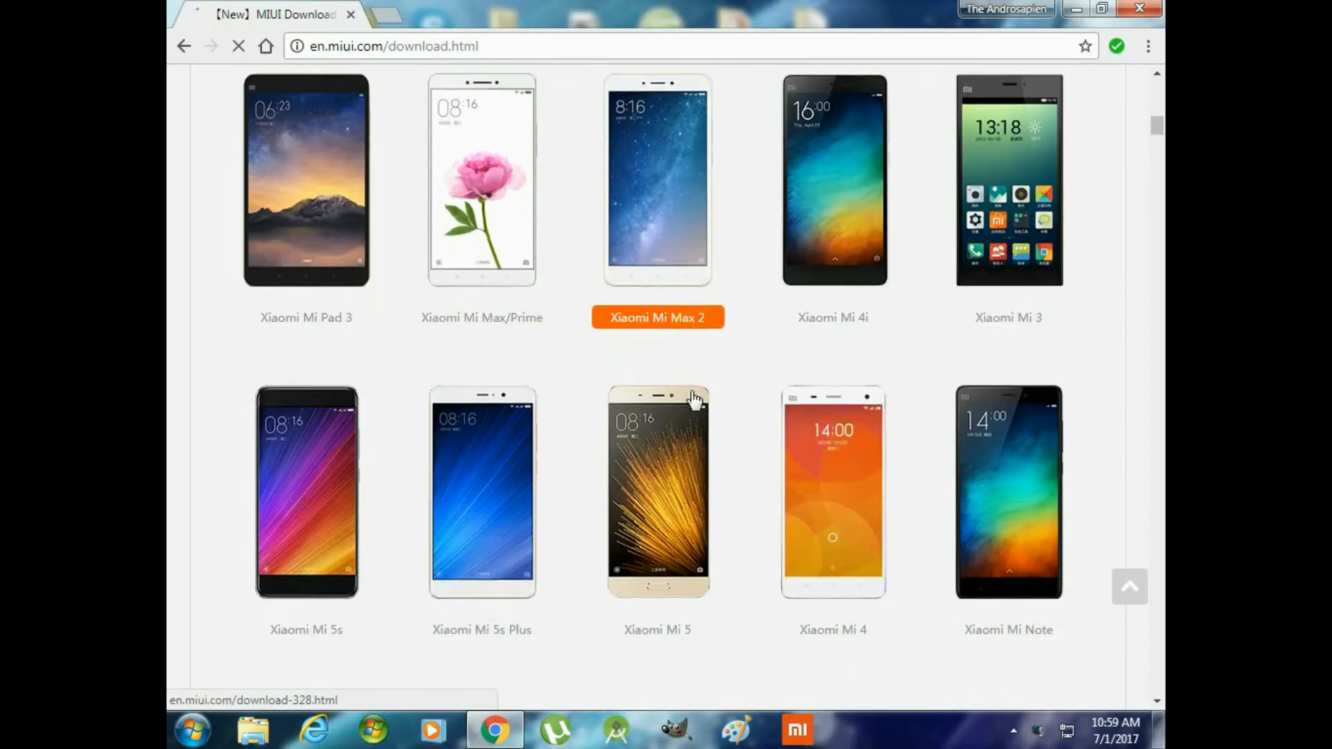
{"action": "scroll", "scroll_direction": "down", "scroll_amount": 3}
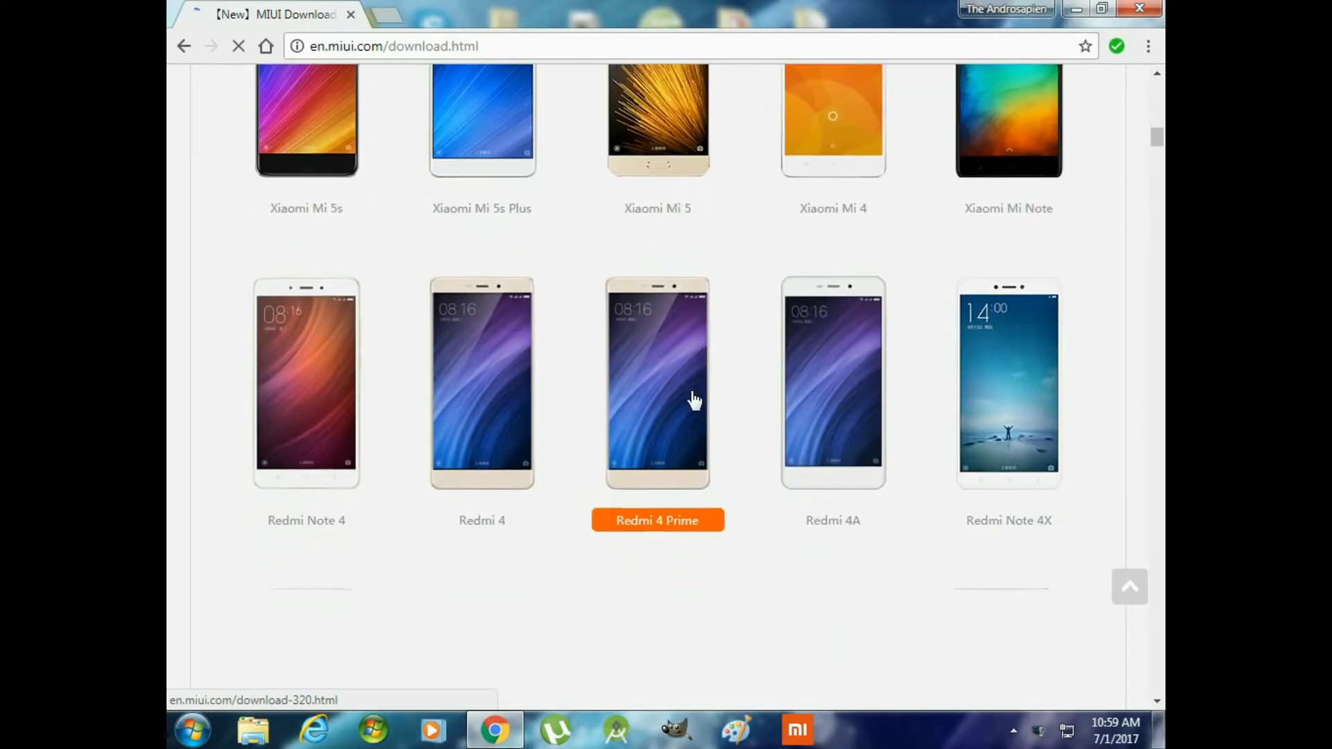
{"action": "scroll", "scroll_direction": "down", "scroll_amount": 3}
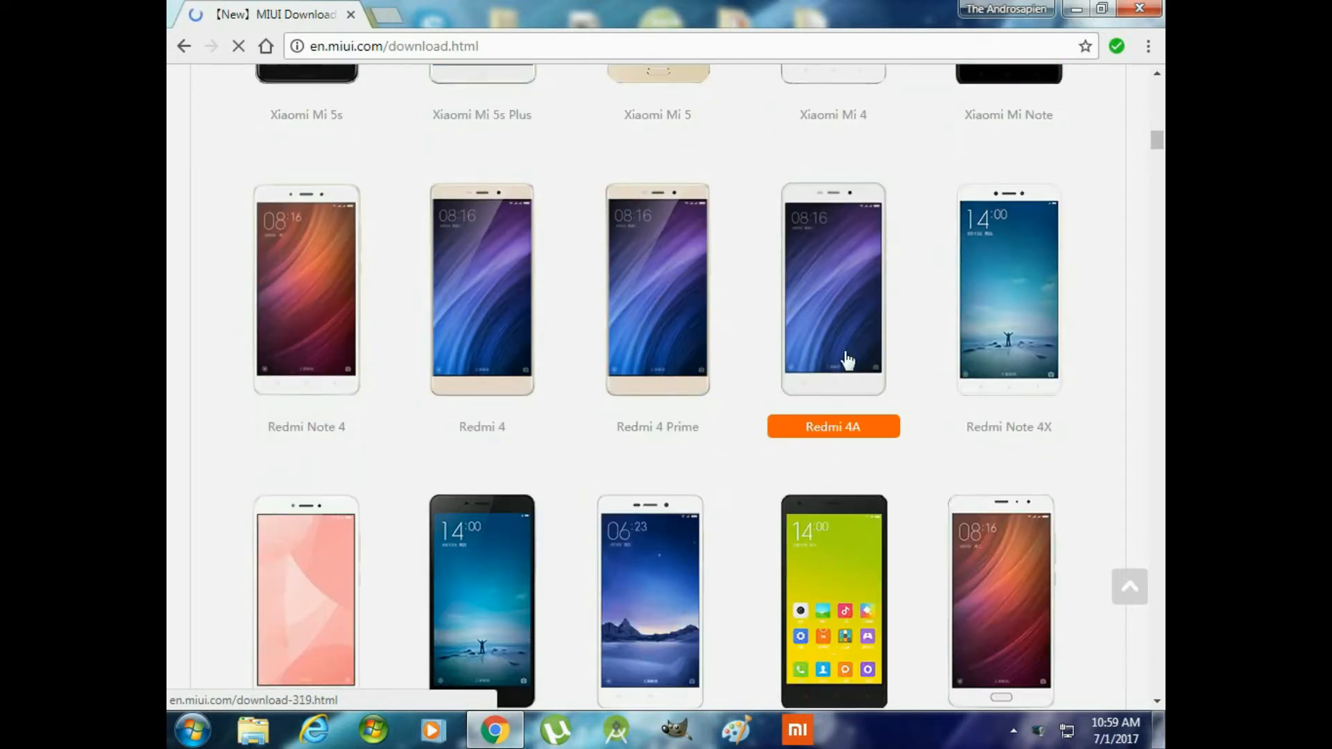
{"action": "left_click", "coordinate": [833, 426]}
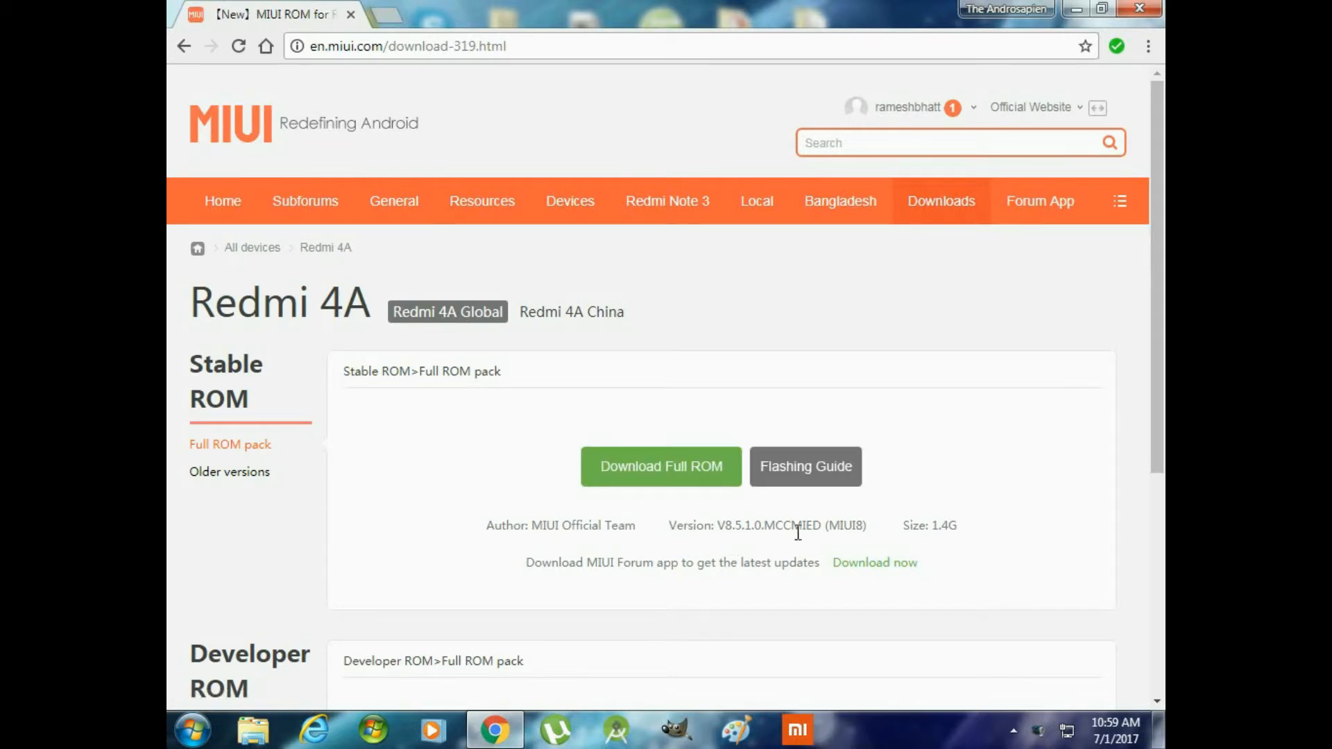
{"action": "scroll", "scroll_direction": "down", "scroll_amount": 3}
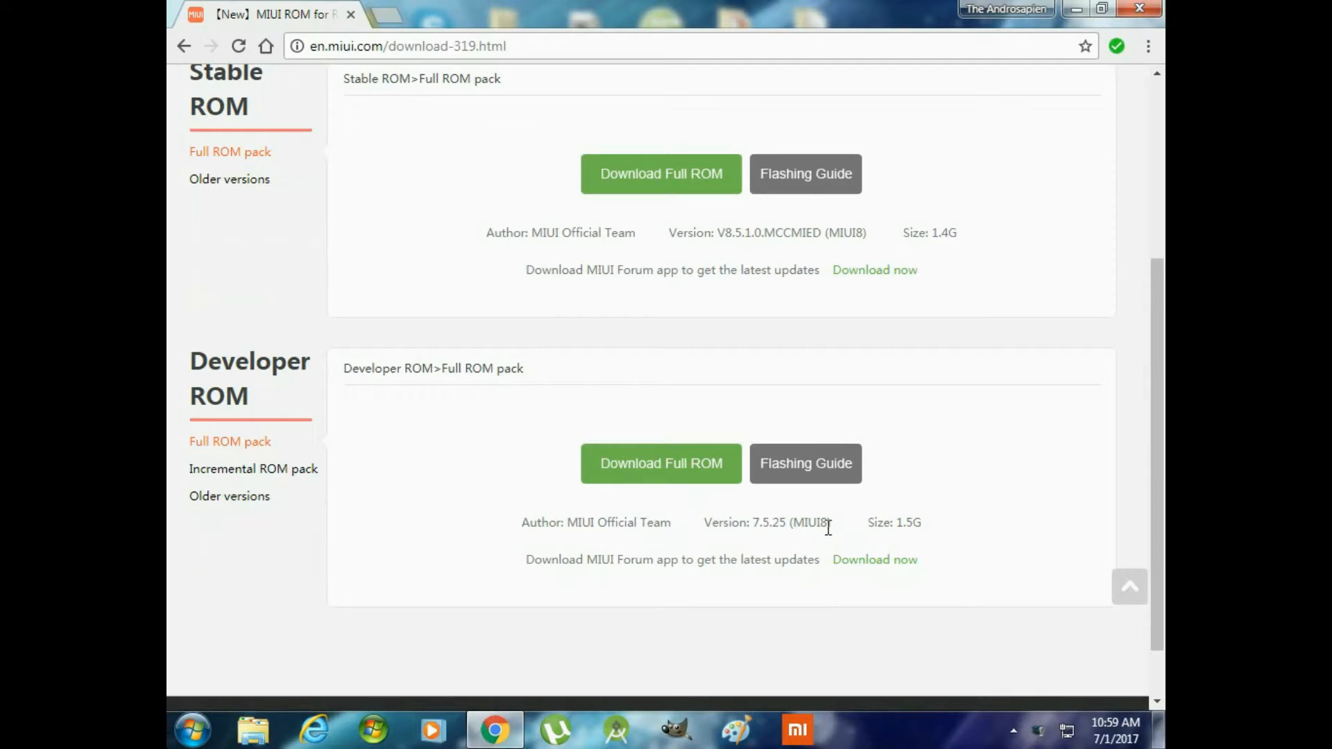
{"action": "mouse_move", "coordinate": [660, 463]}
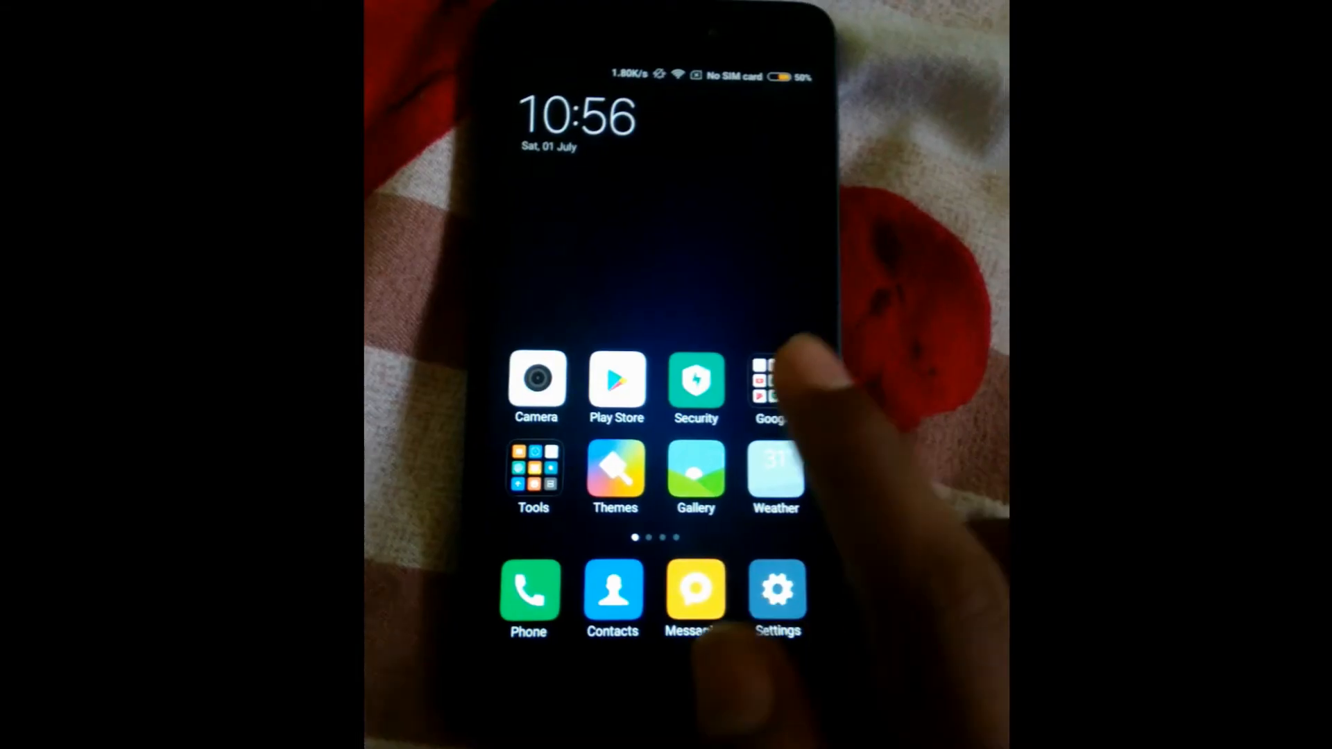
In Updater, choose the HM4AGlobal 7.5.25 zip from Internal storage > SHAREit > files as the update package
{"action": "left_click", "coordinate": [533, 476]}
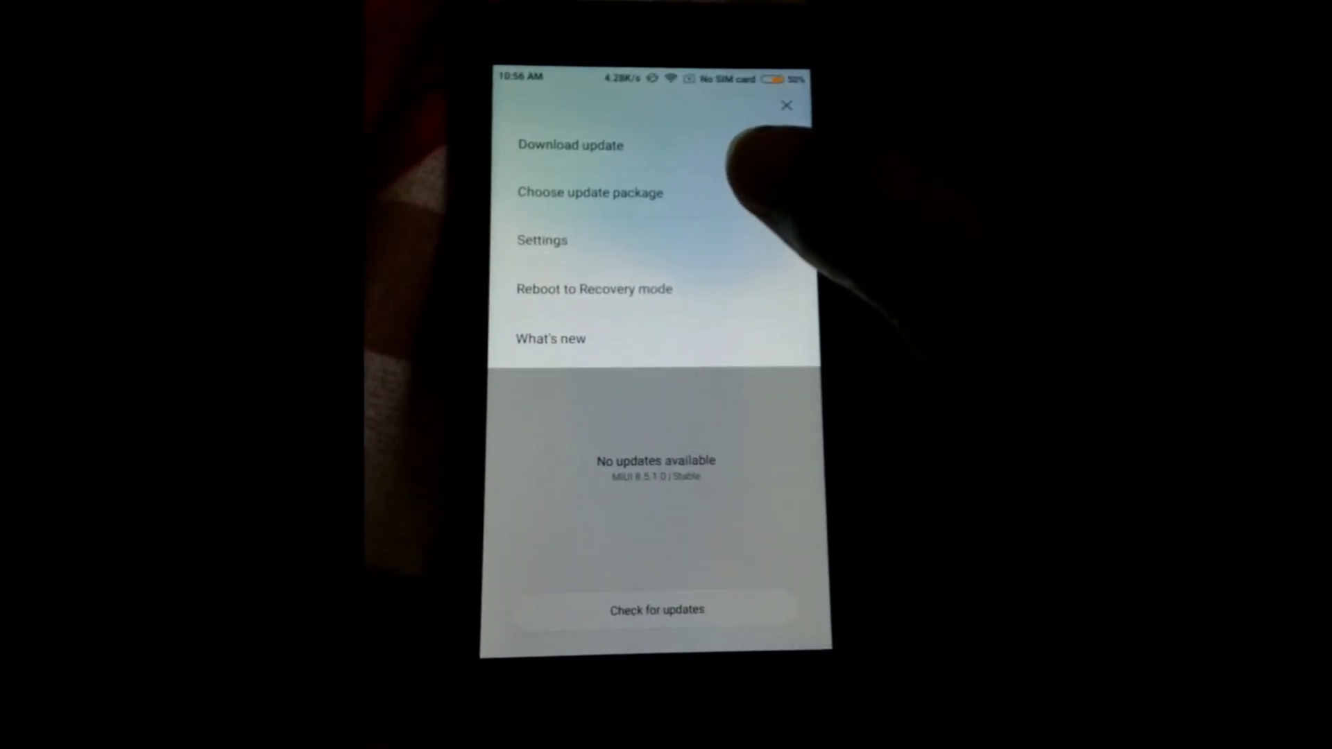
{"action": "left_click", "coordinate": [590, 192]}
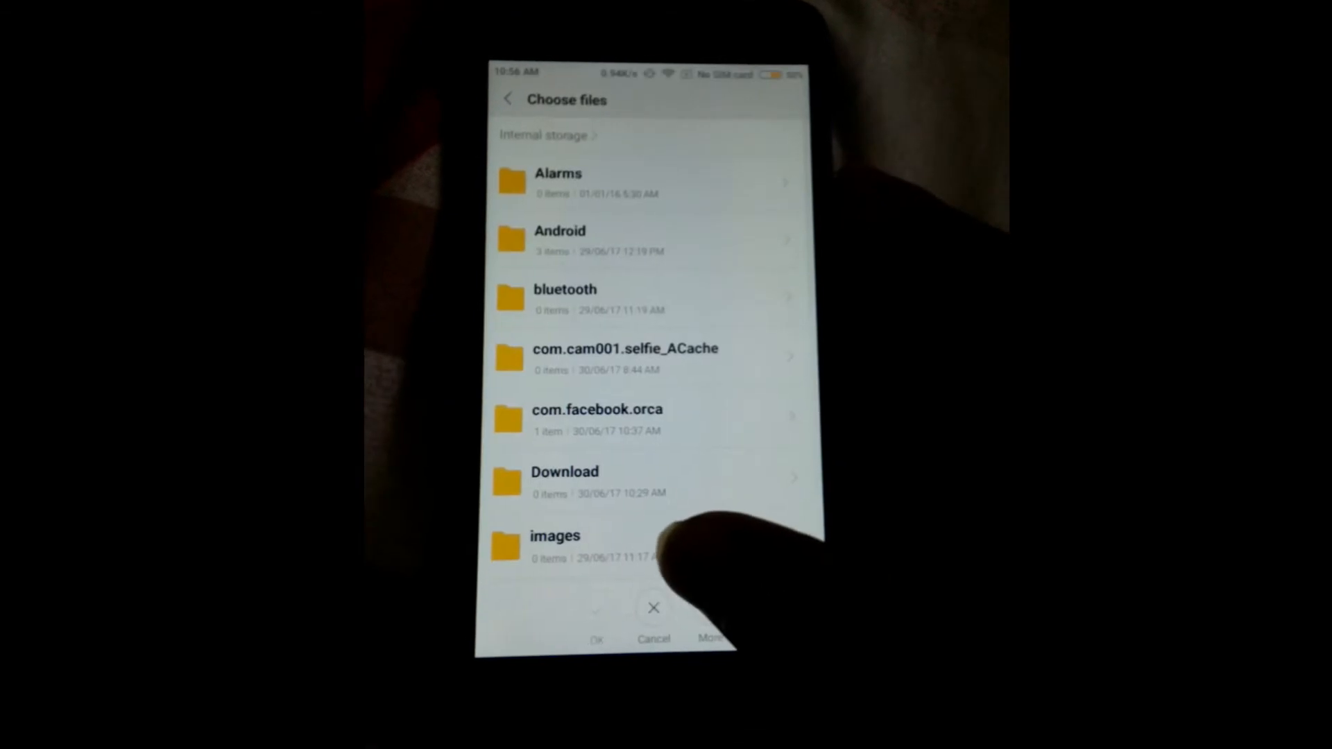
{"action": "scroll", "scroll_direction": "down", "scroll_amount": 3}
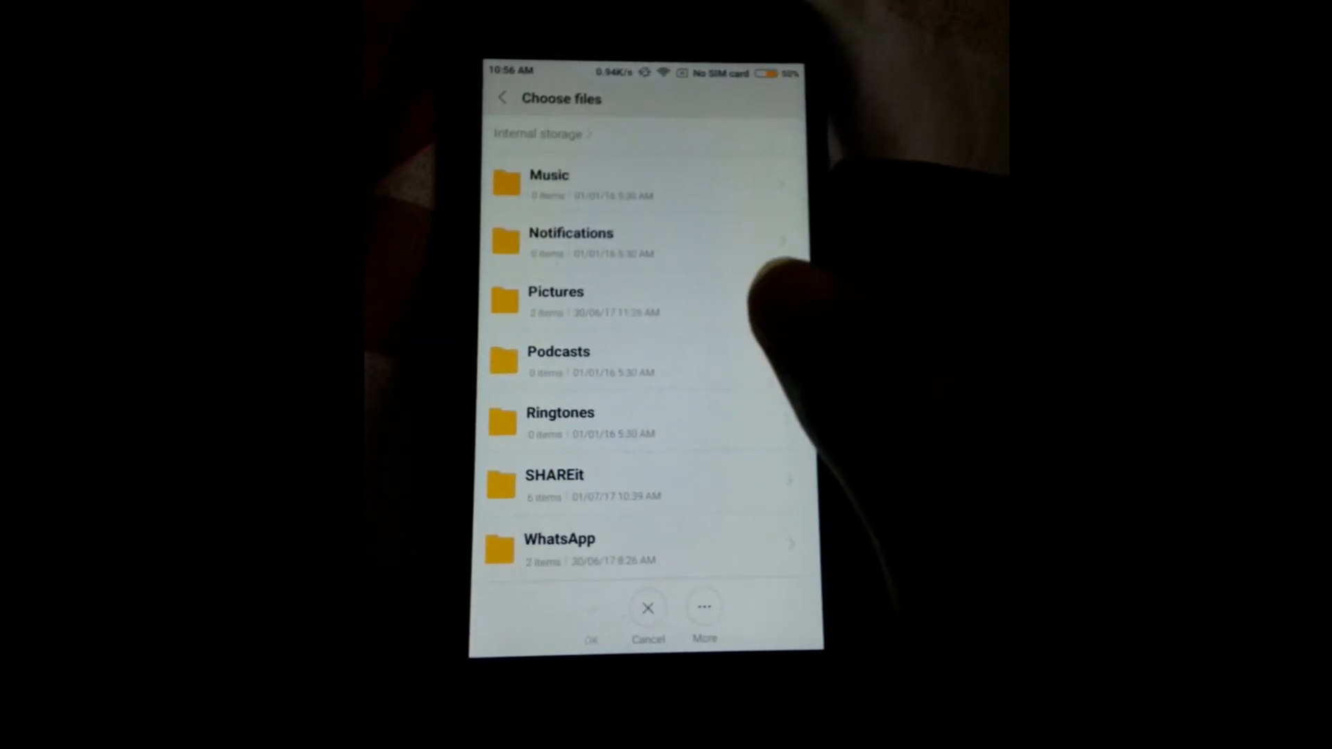
{"action": "left_click", "coordinate": [555, 485]}
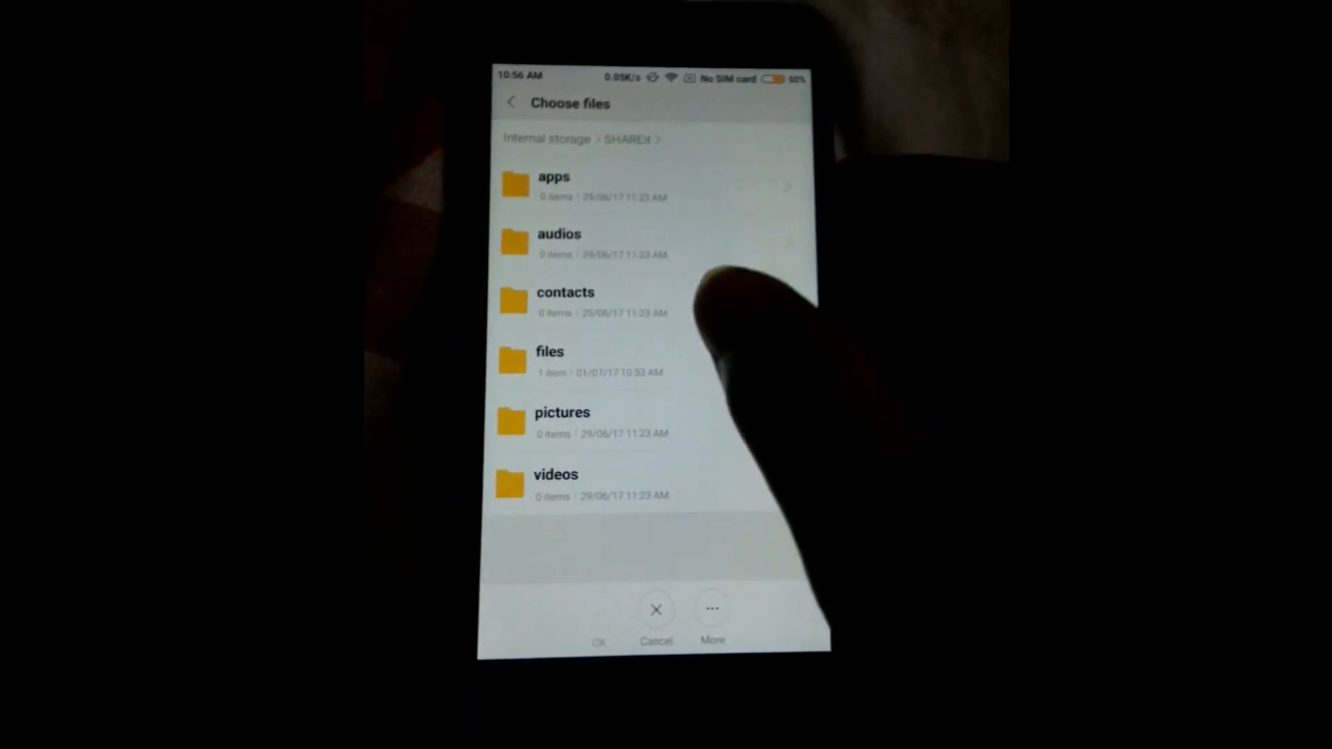
{"action": "left_click", "coordinate": [550, 351]}
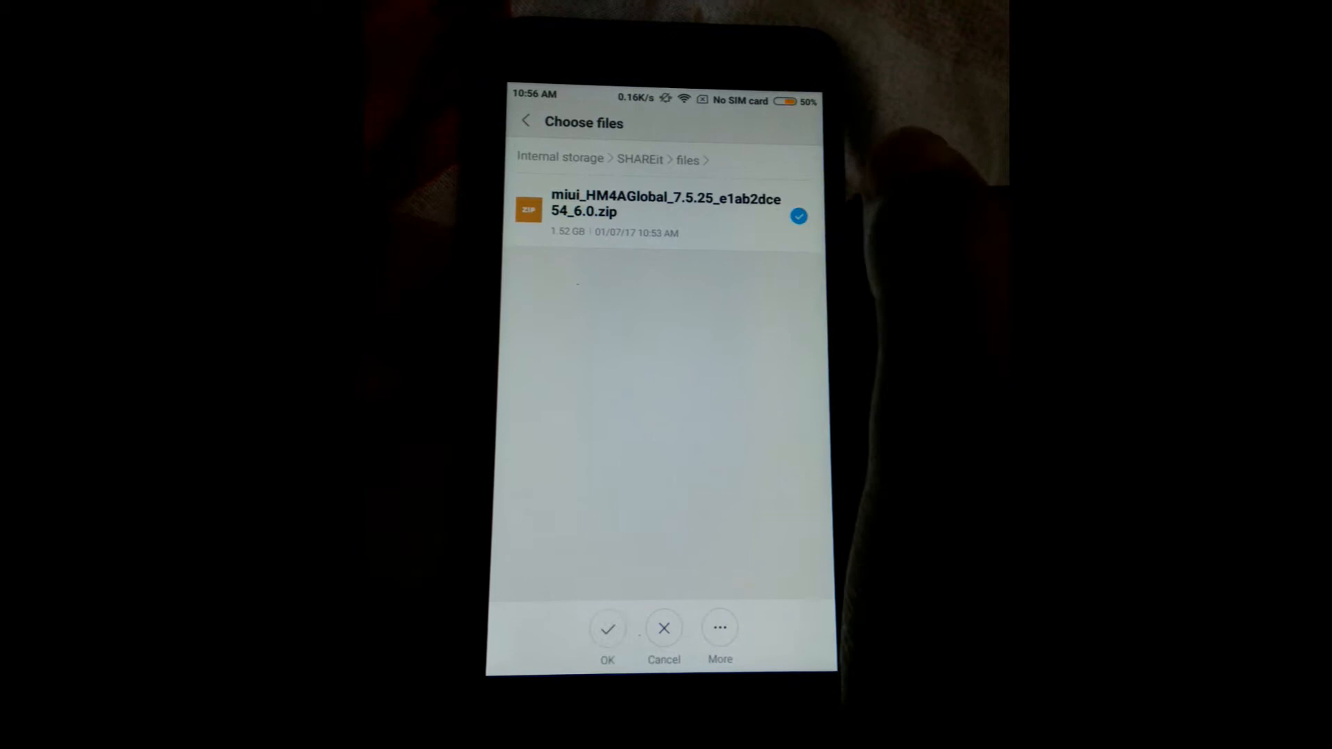
{"action": "left_click", "coordinate": [606, 628]}
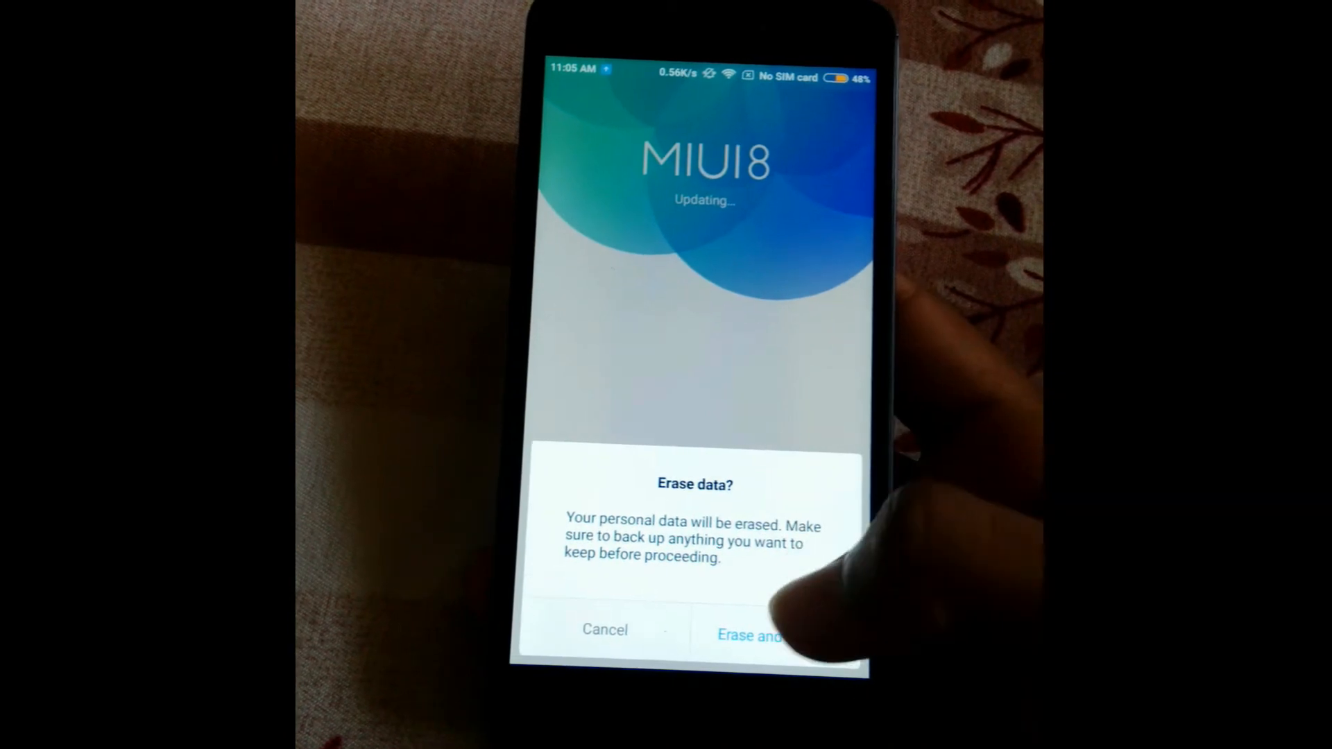
Accept 'Erase and update' so the developer ROM installs and the phone reboots to MIUI 8
{"action": "left_click", "coordinate": [748, 636]}
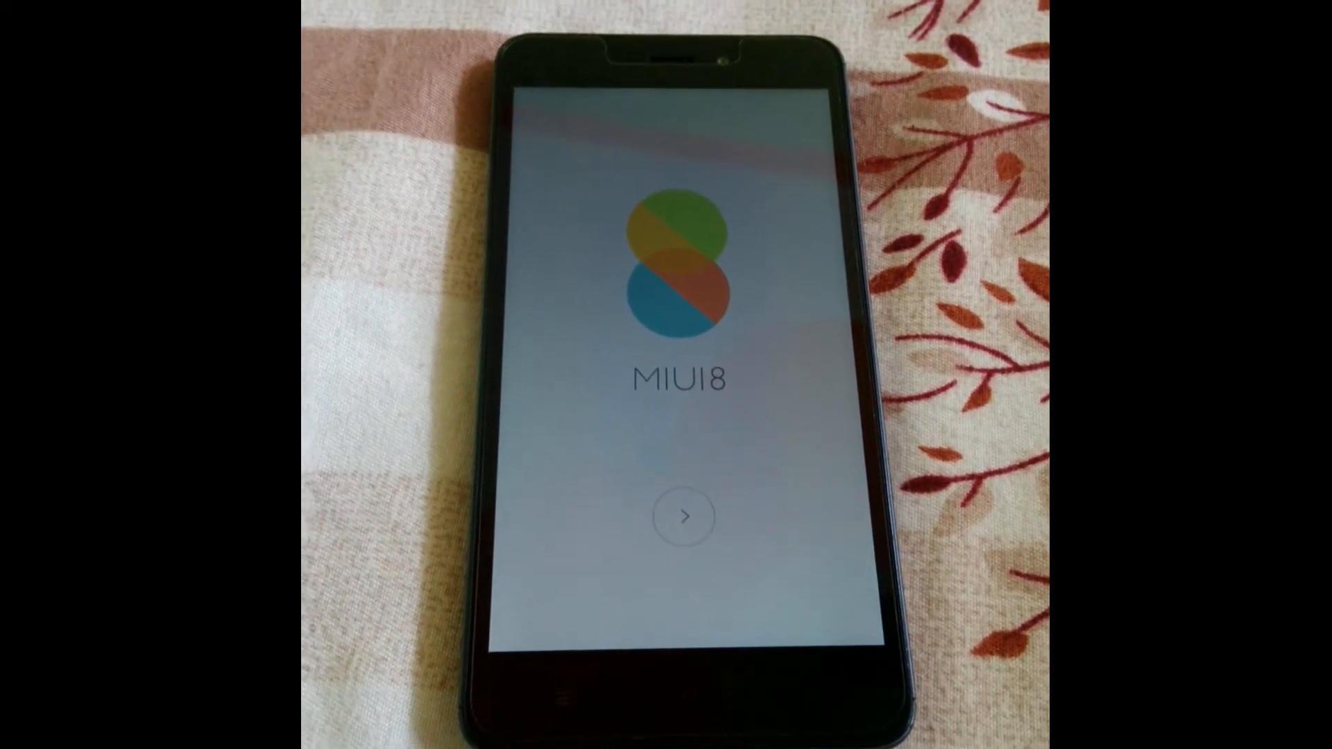
Start initial setup from the MIUI 8 welcome screen
{"action": "left_click", "coordinate": [683, 516]}
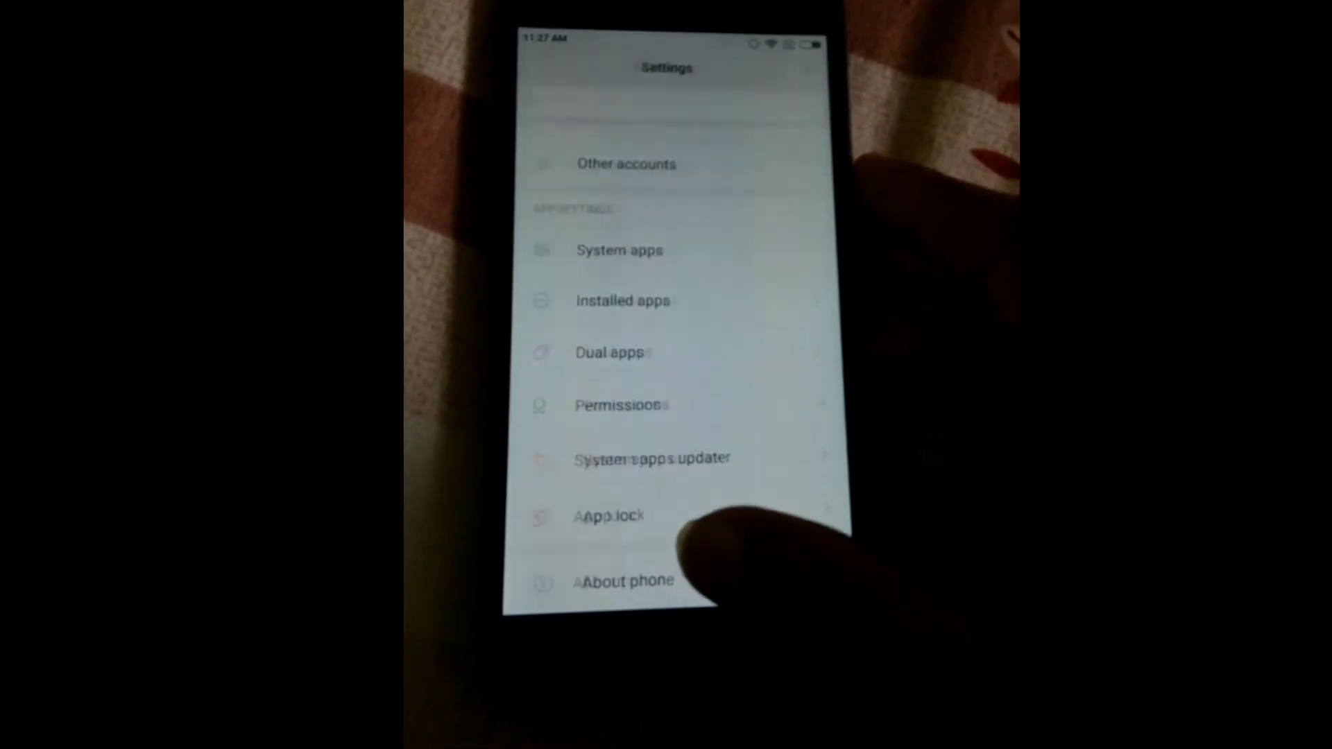
Confirm About phone reports MIUI 8 Global 7.5.25 Beta, then return to the Settings list
{"action": "left_click", "coordinate": [626, 580]}
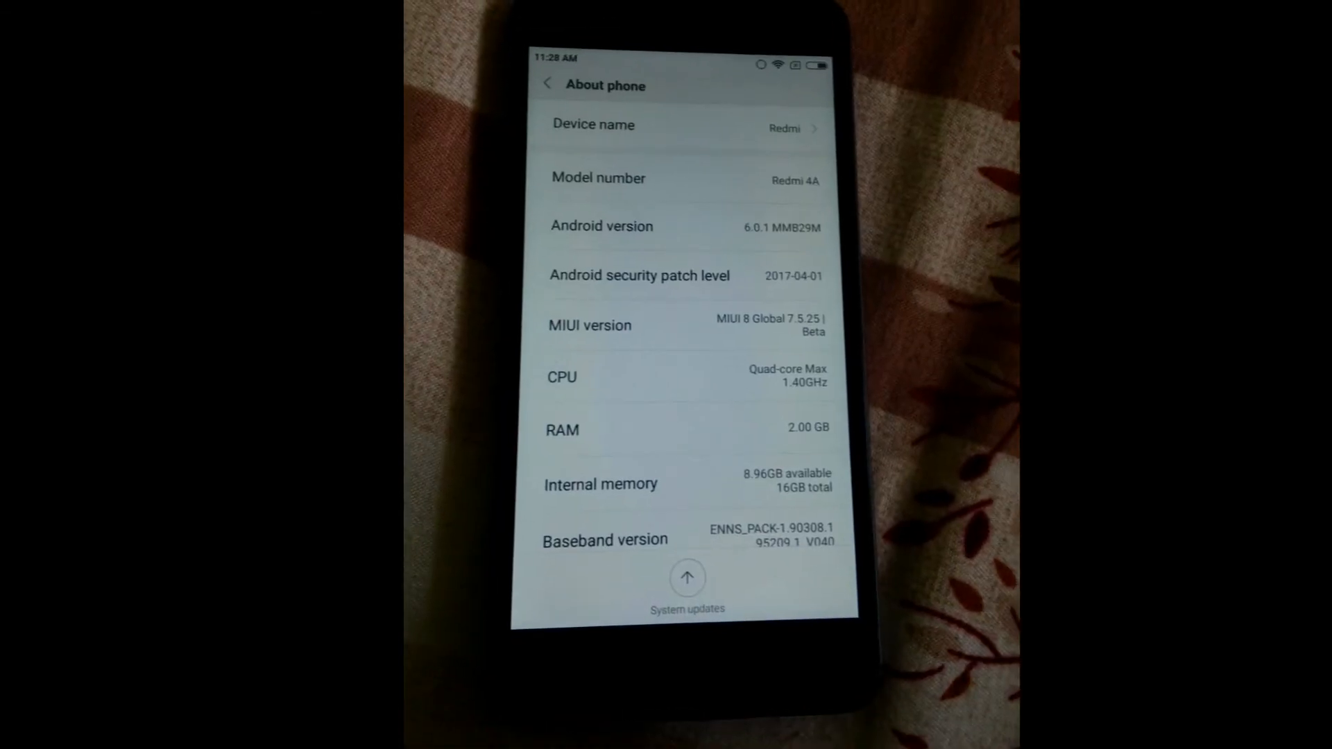
{"action": "left_click", "coordinate": [547, 84]}
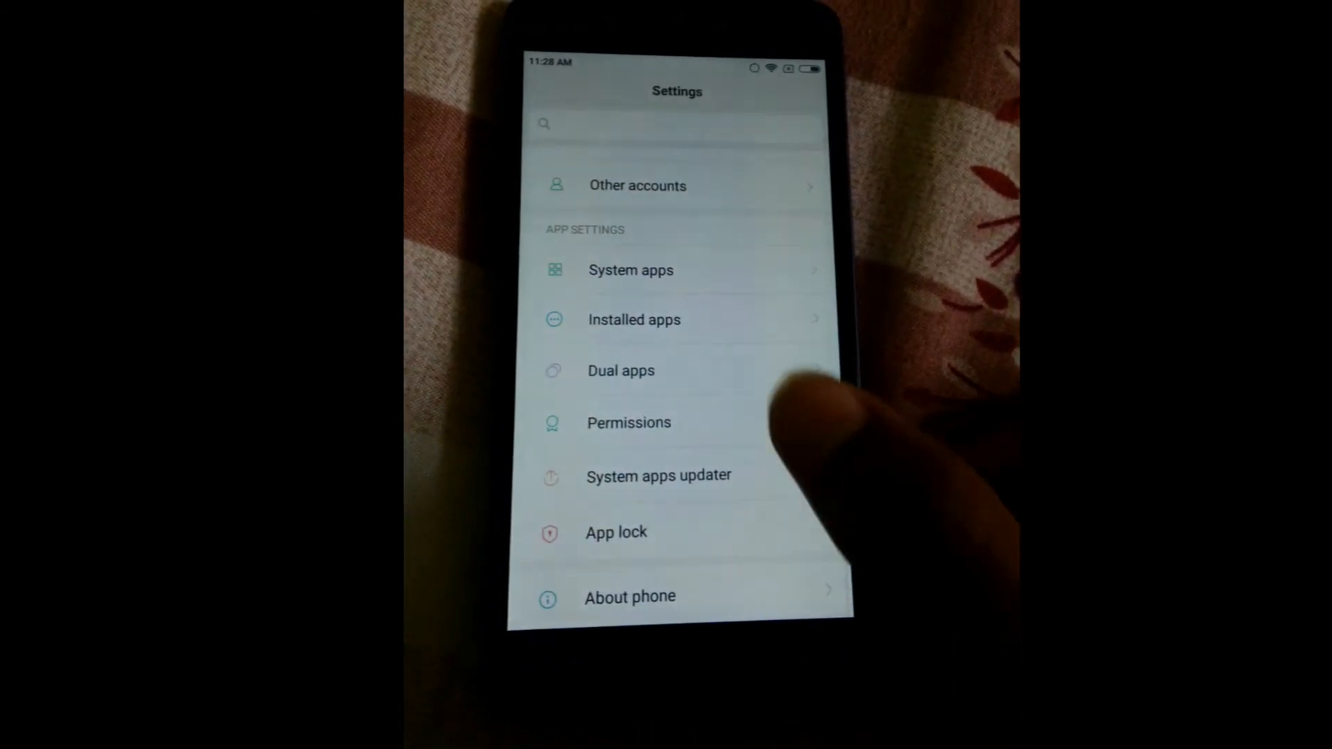
{"action": "scroll", "scroll_direction": "down", "scroll_amount": 3}
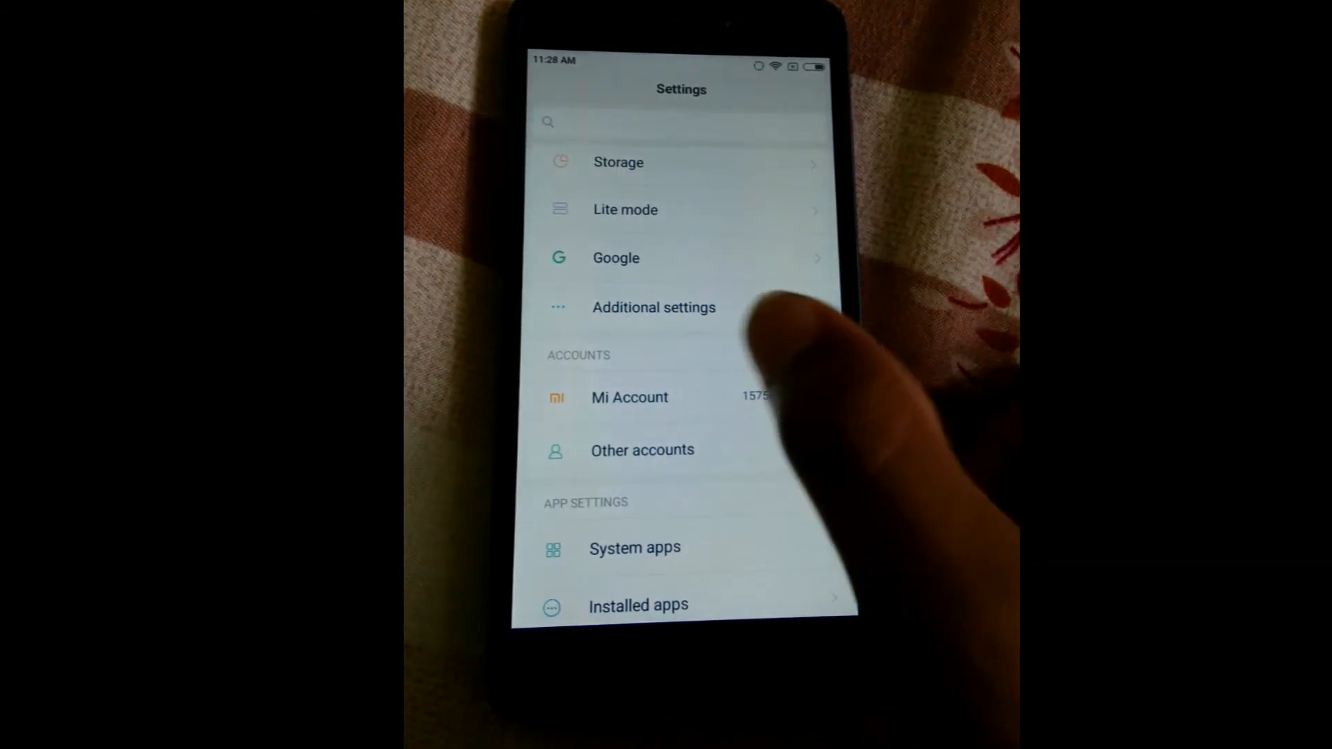
{"action": "scroll", "scroll_direction": "down", "scroll_amount": 3}
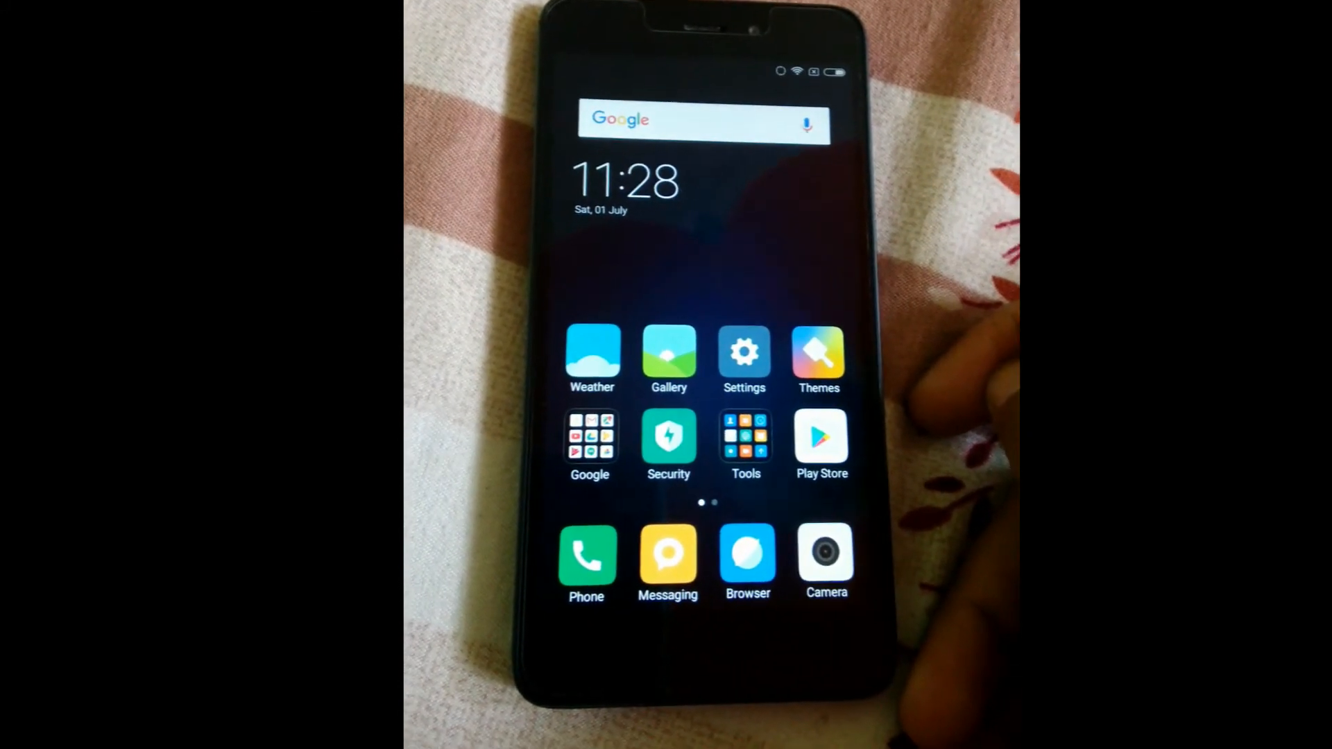
Revisit About phone from Settings and enter Developer options
{"action": "left_click", "coordinate": [744, 351]}
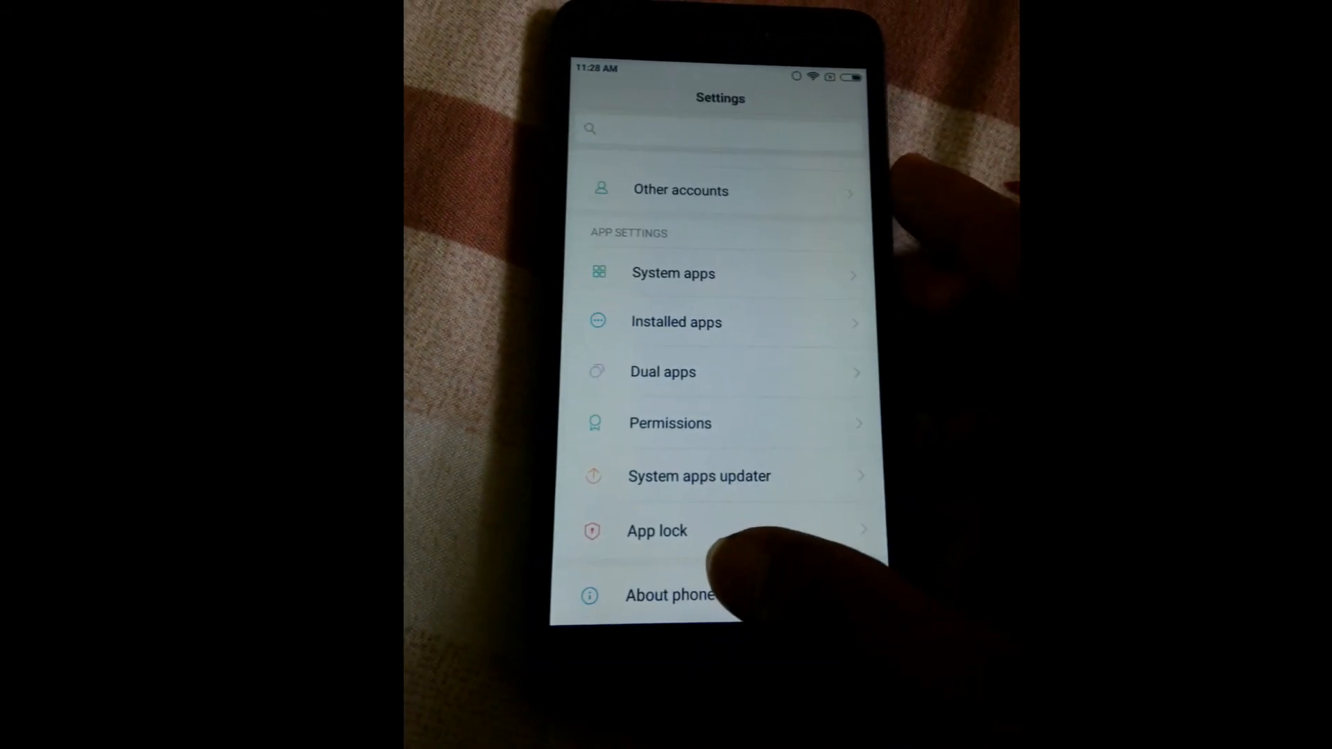
{"action": "left_click", "coordinate": [670, 595]}
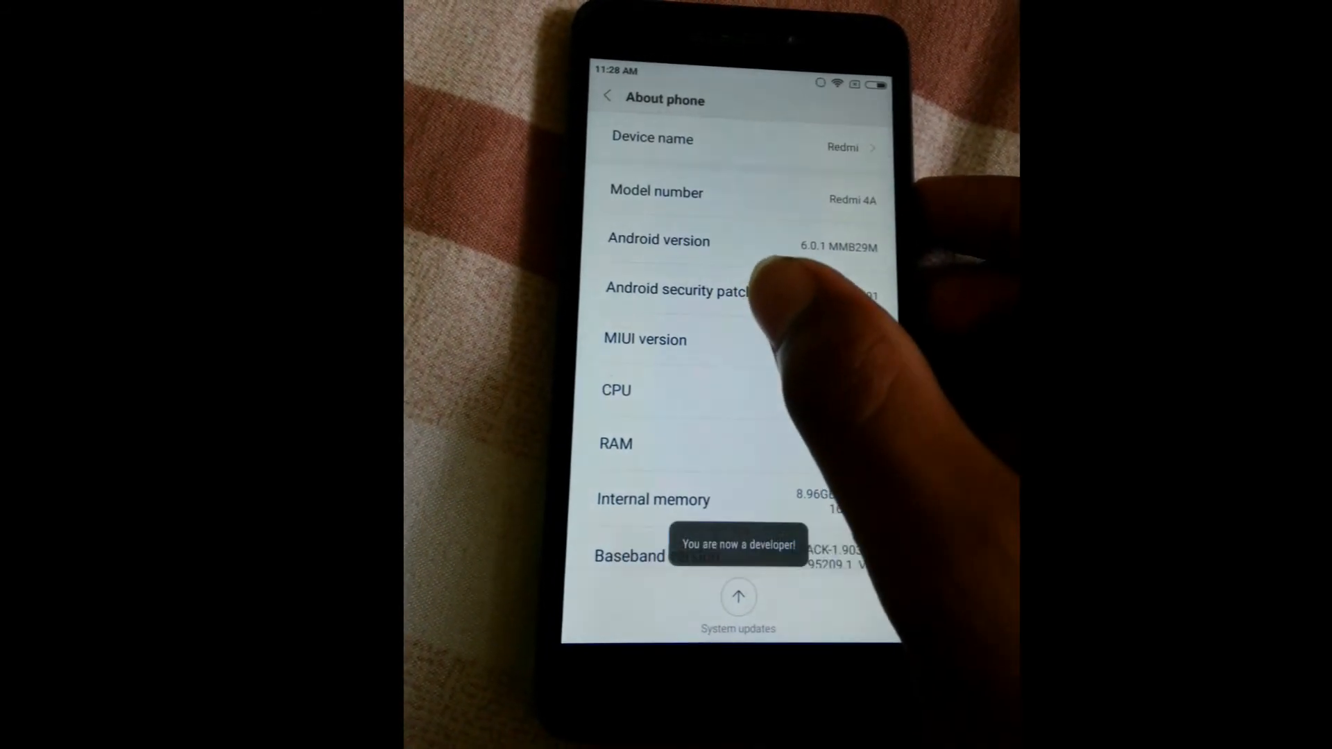
{"action": "left_click", "coordinate": [607, 96]}
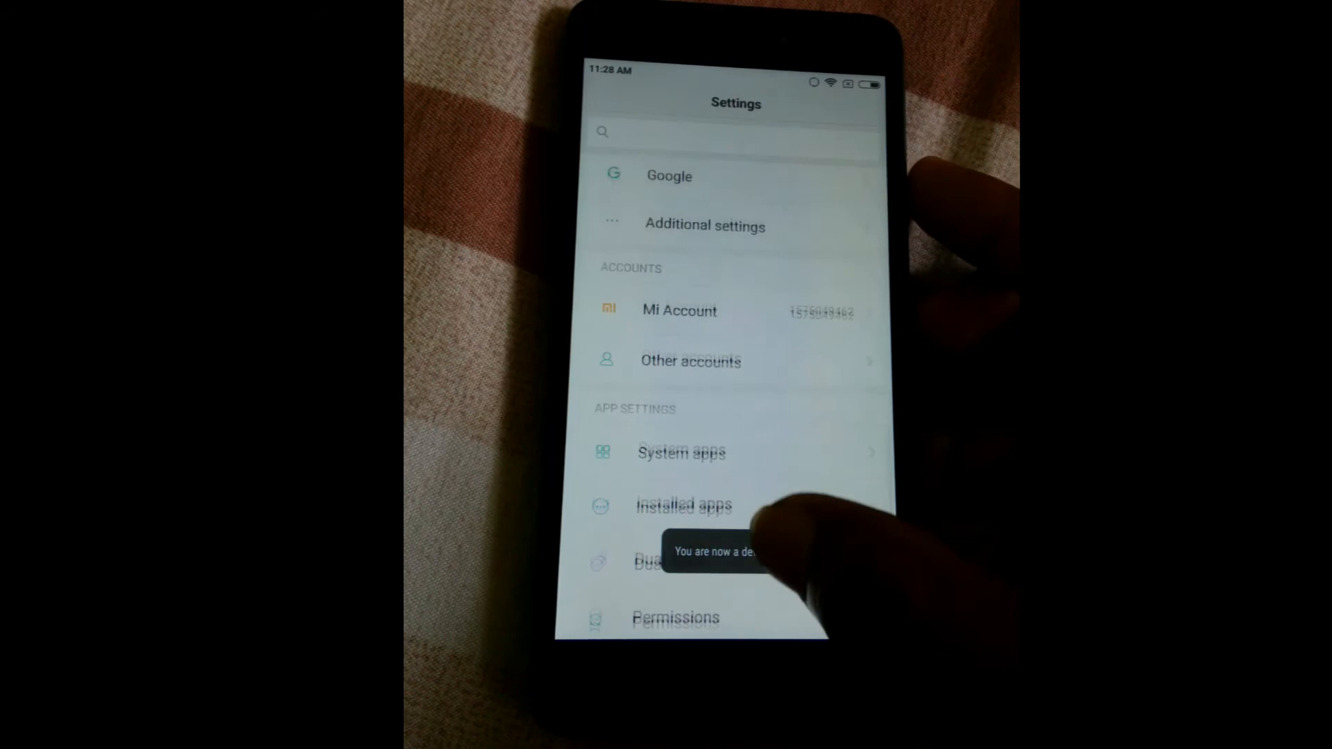
{"action": "left_click", "coordinate": [705, 225]}
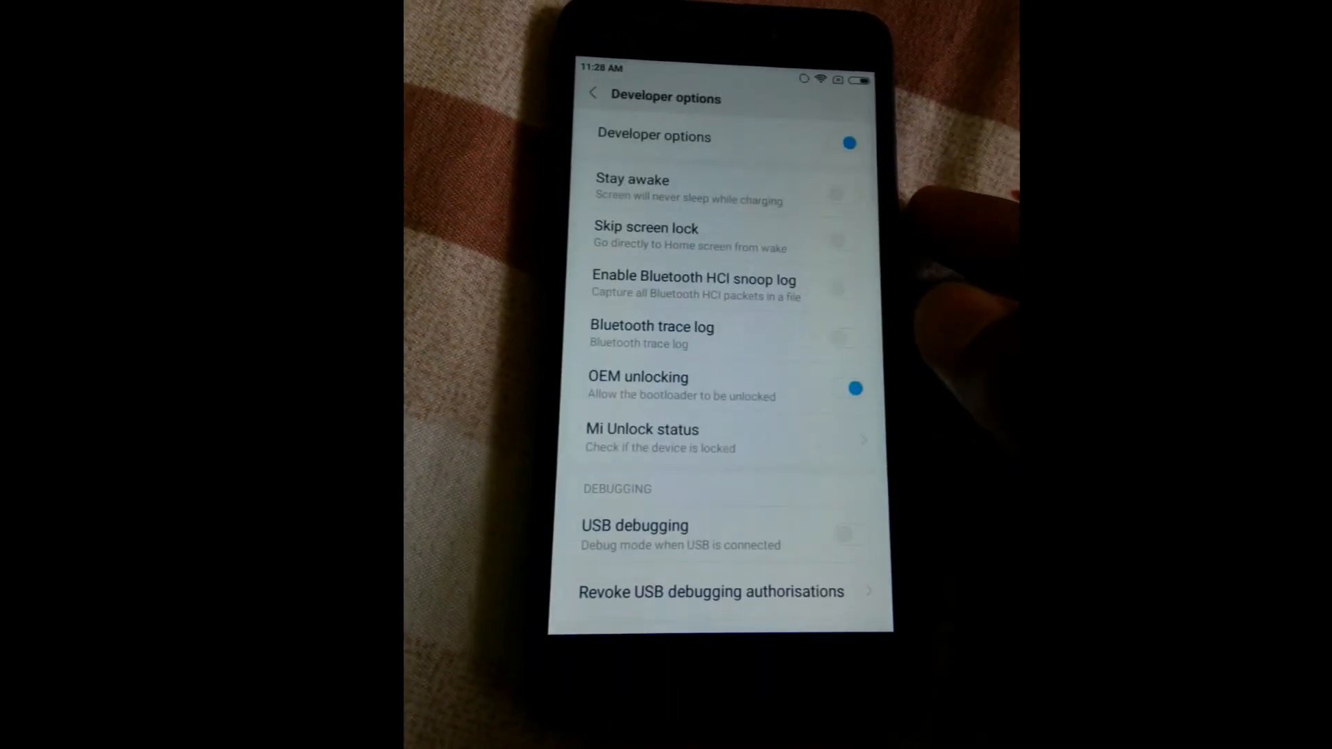
Turn on USB debugging with OEM unlocking on and view Mi Unlock status showing locked
{"action": "scroll", "scroll_direction": "down", "scroll_amount": 3}
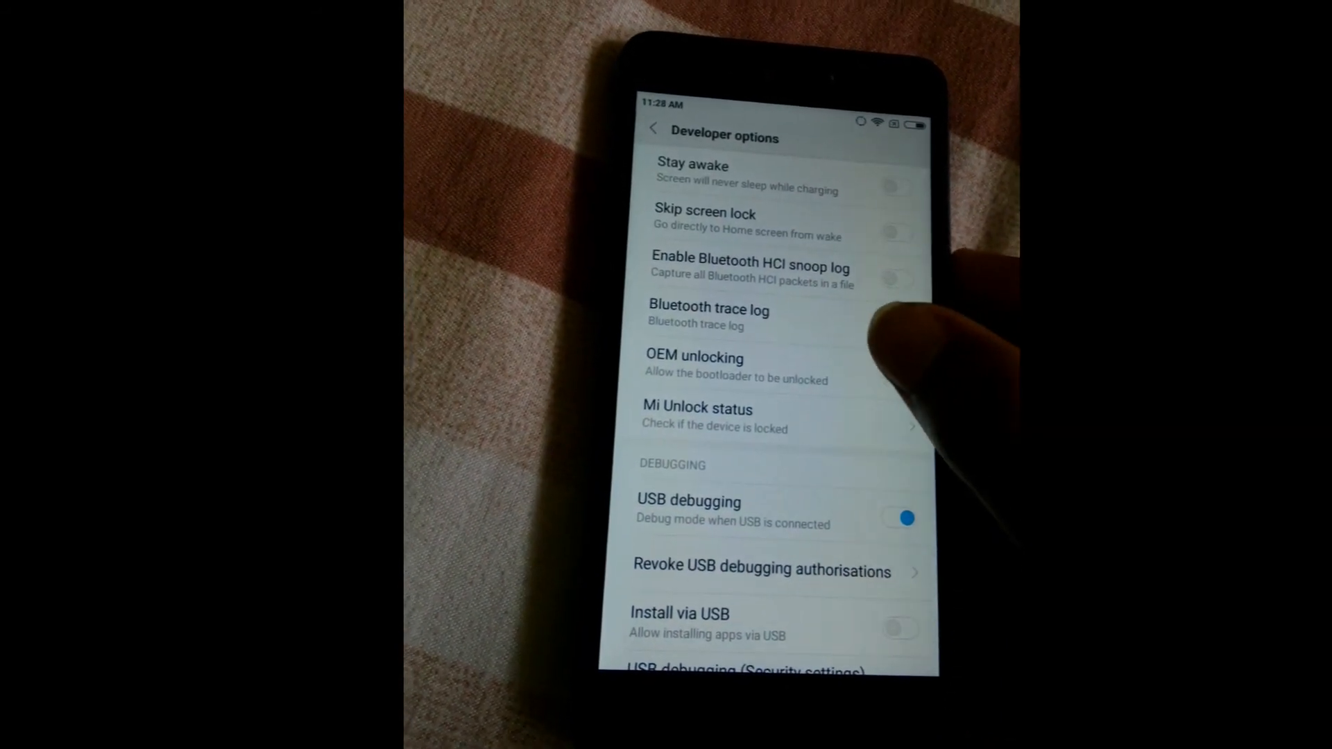
{"action": "left_click", "coordinate": [898, 365]}
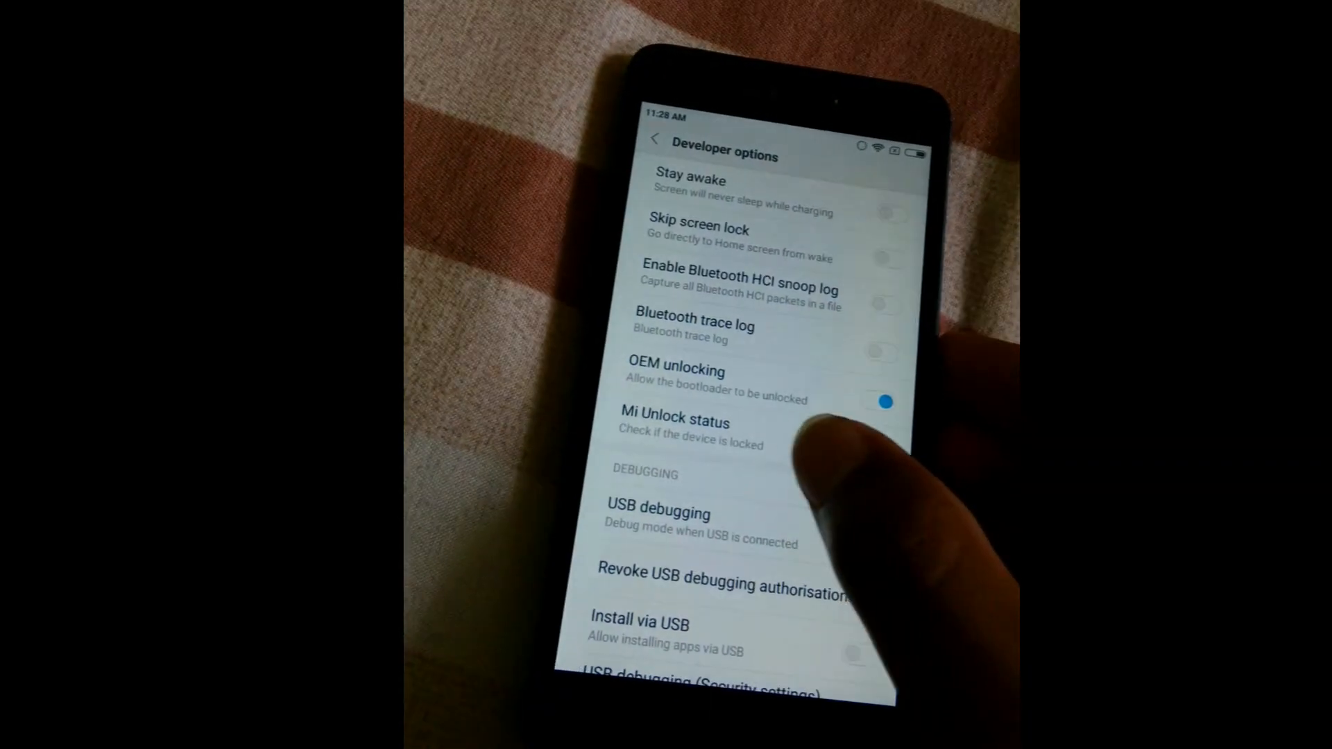
{"action": "left_click", "coordinate": [675, 429]}
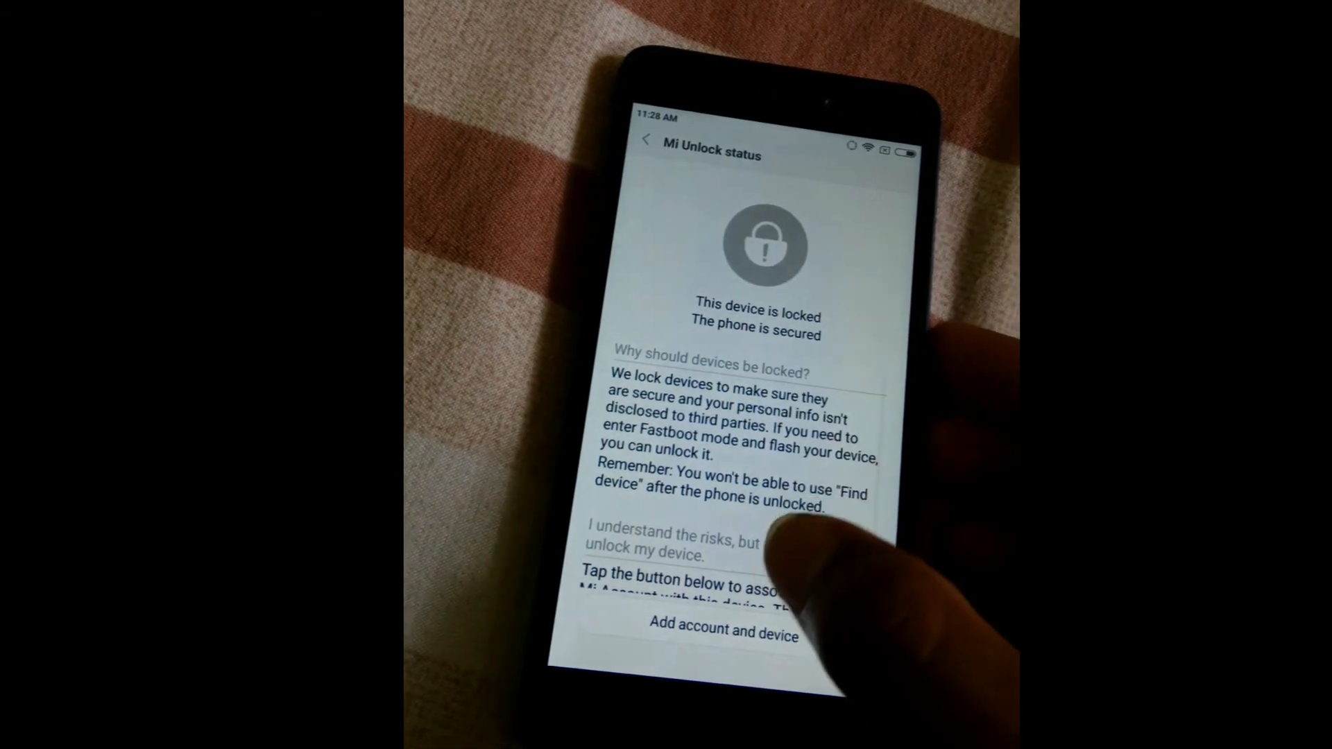
Scroll the Mi Unlock status page before moving to the PC command prompt
{"action": "scroll", "scroll_direction": "down", "scroll_amount": 3}
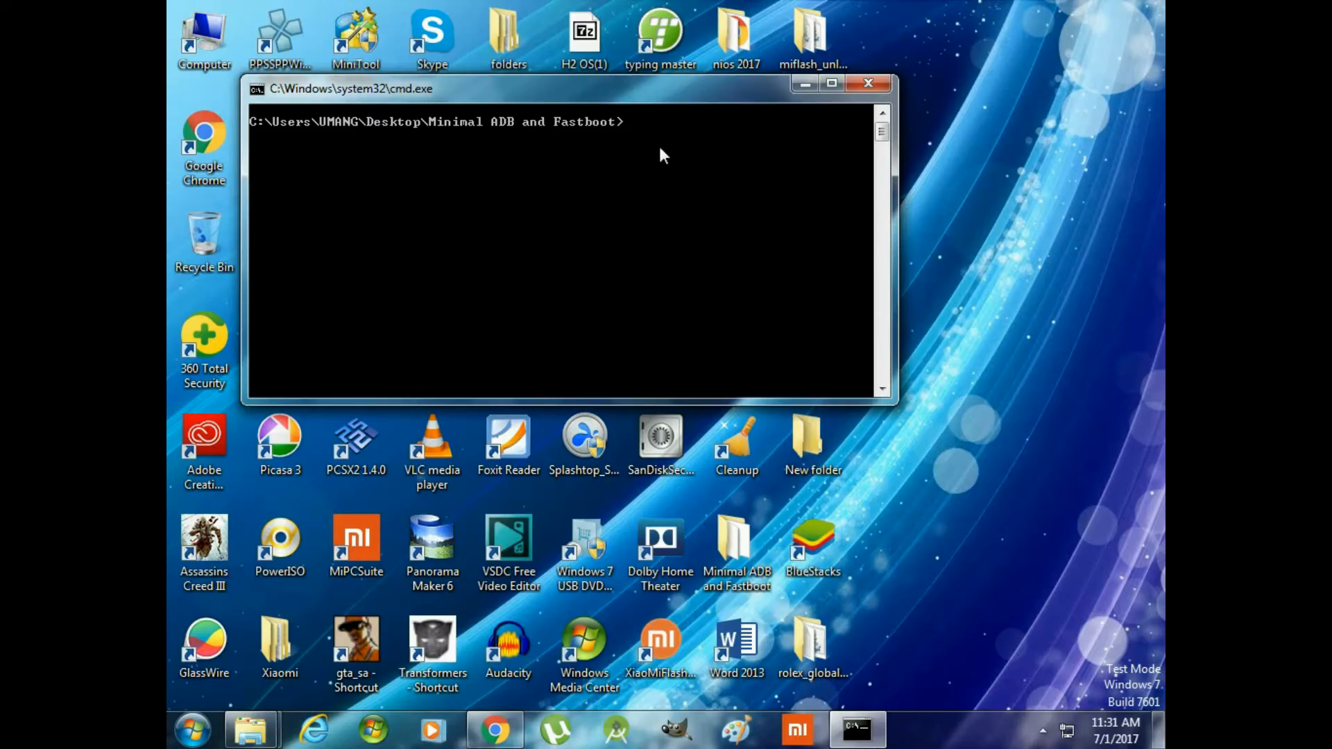
Run 'fastboot devices' and 'fastboot oem device-info', reading Device unlocked: false
{"action": "type", "text": "fa"}
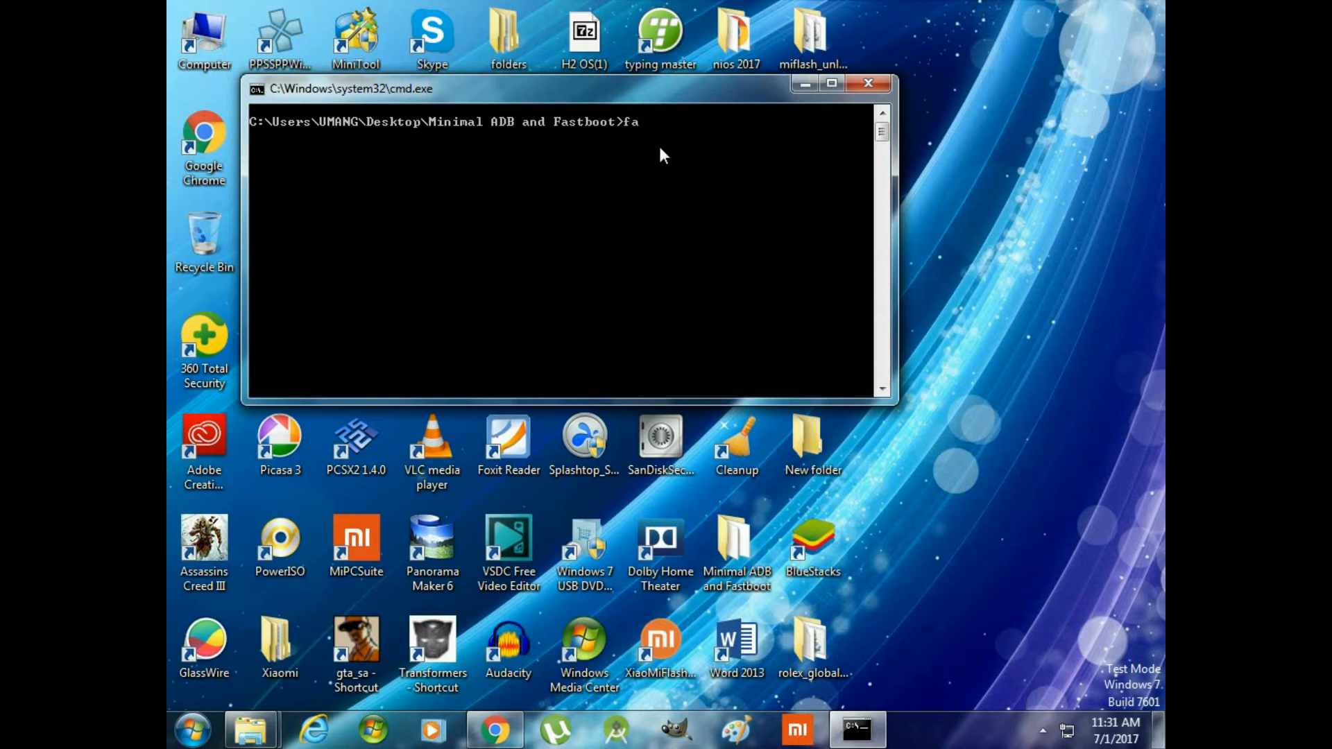
{"action": "type", "text": "stboot"}
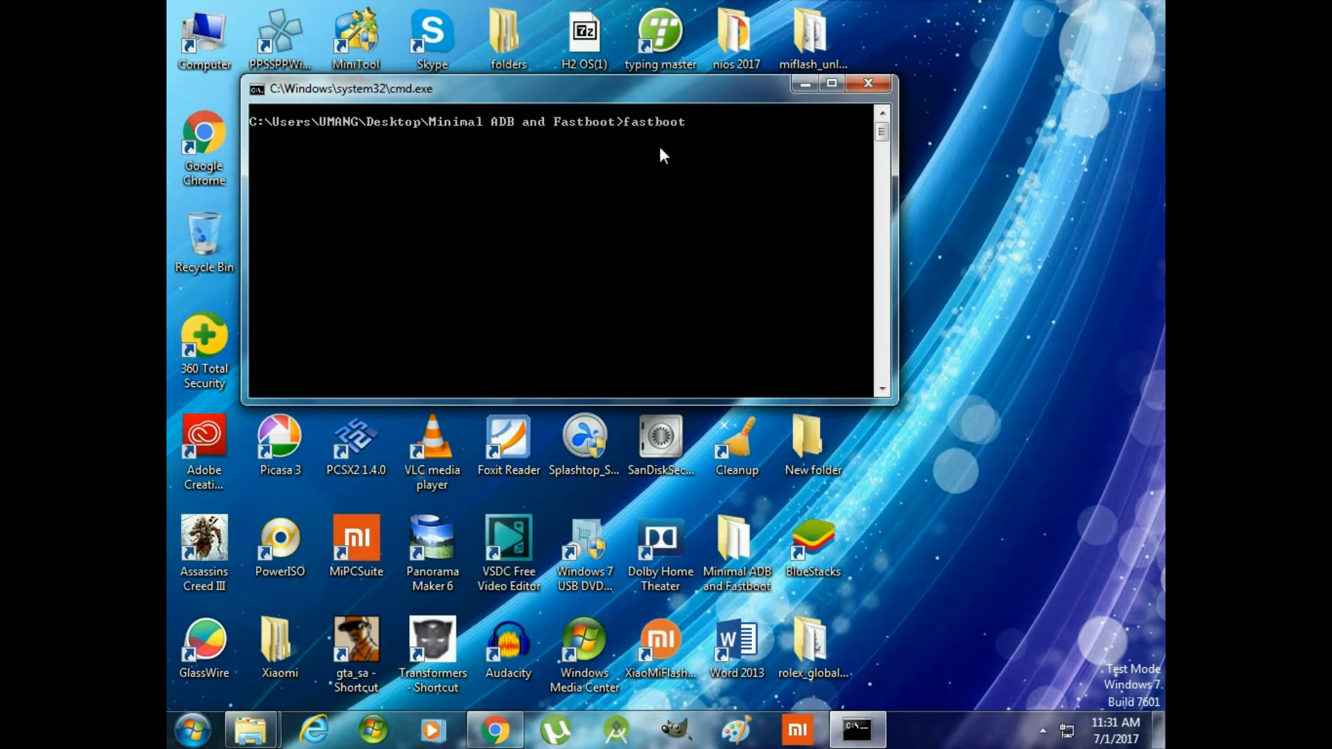
{"action": "type", "text": "devices"}
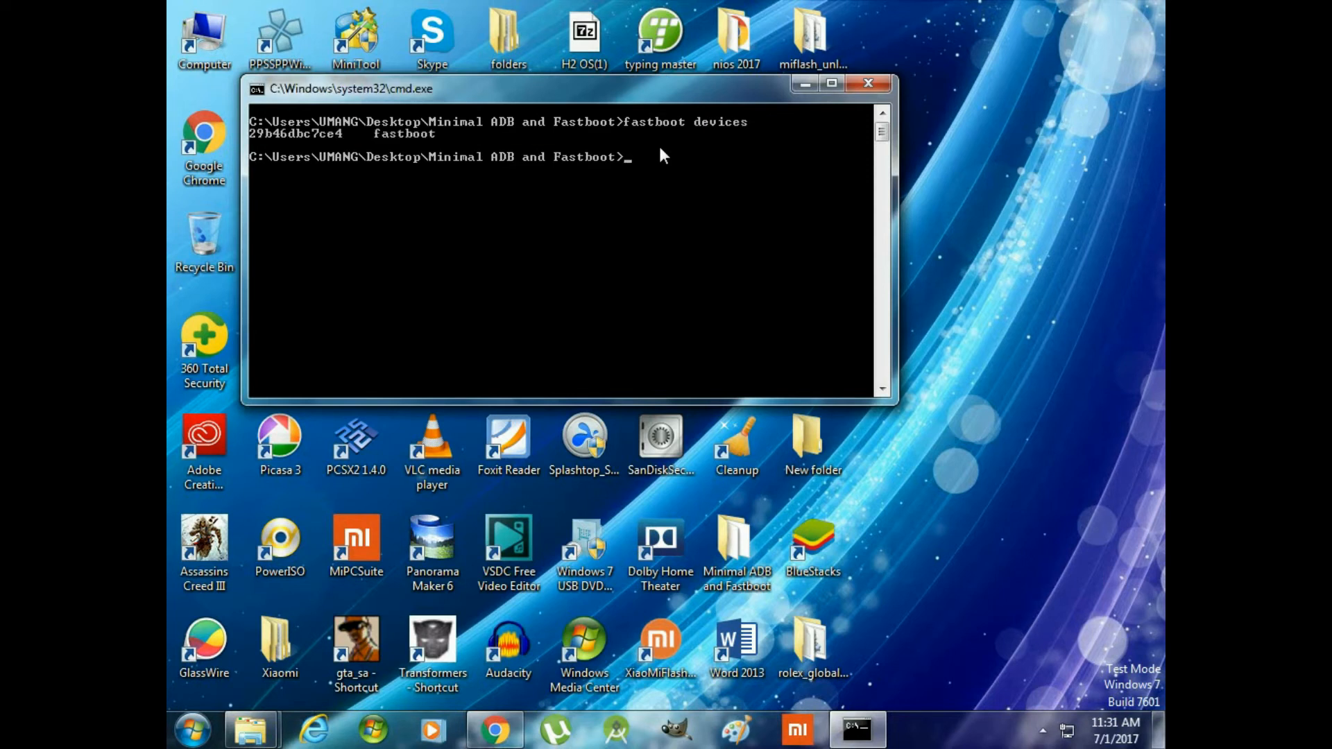
{"action": "type", "text": "fastb"}
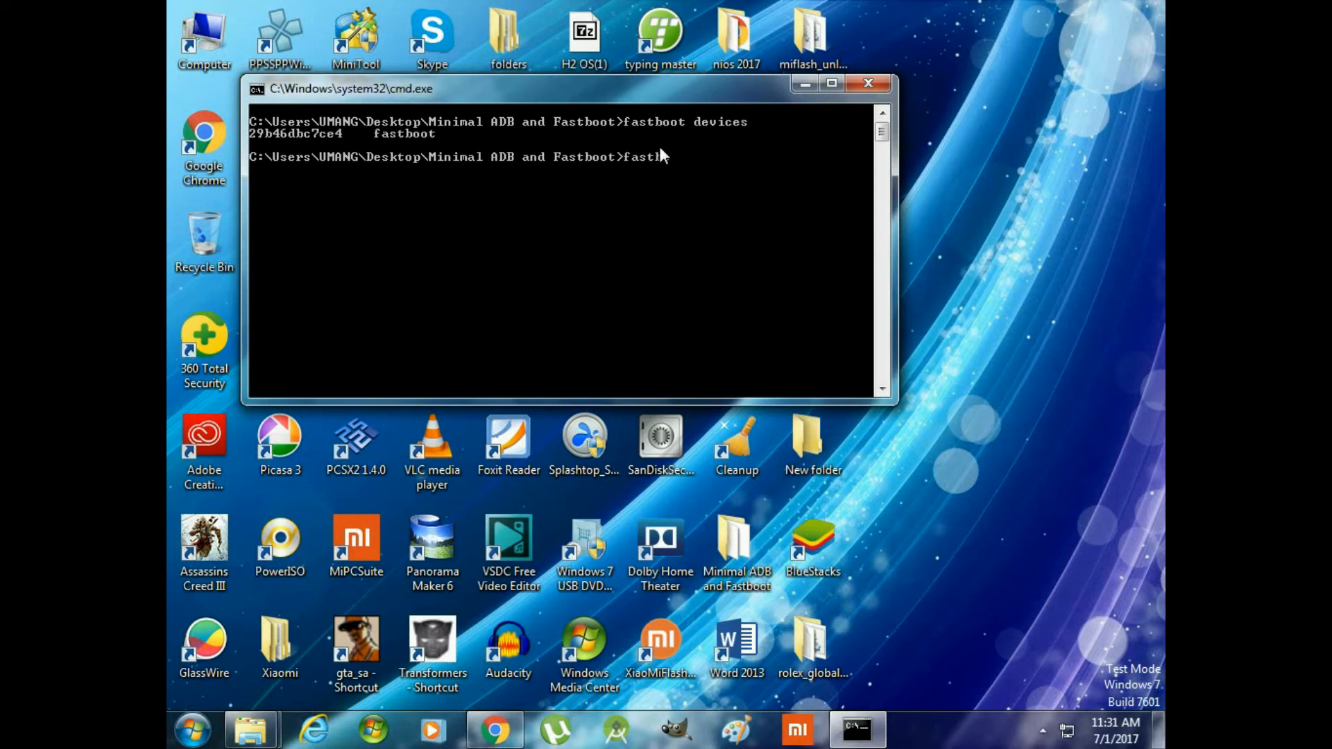
{"action": "type", "text": "oot oem device-info"}
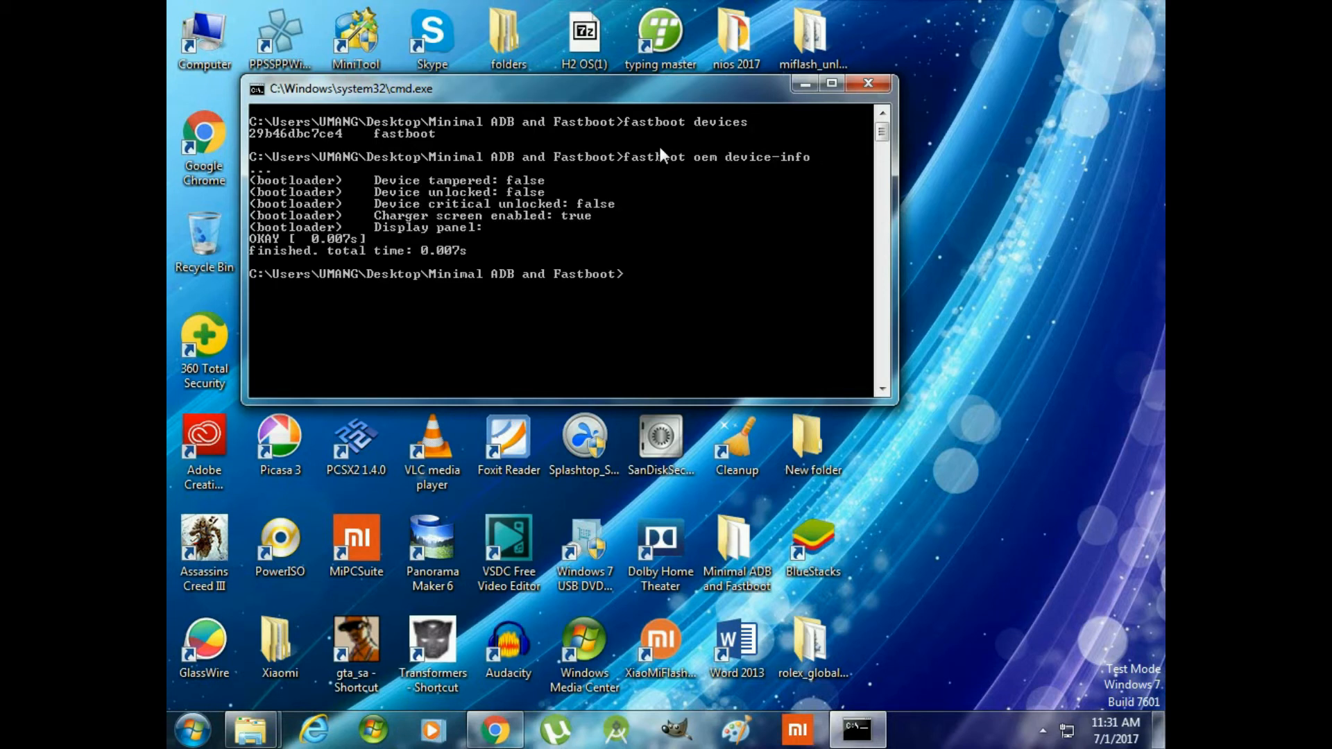
{"action": "mouse_move", "coordinate": [505, 199]}
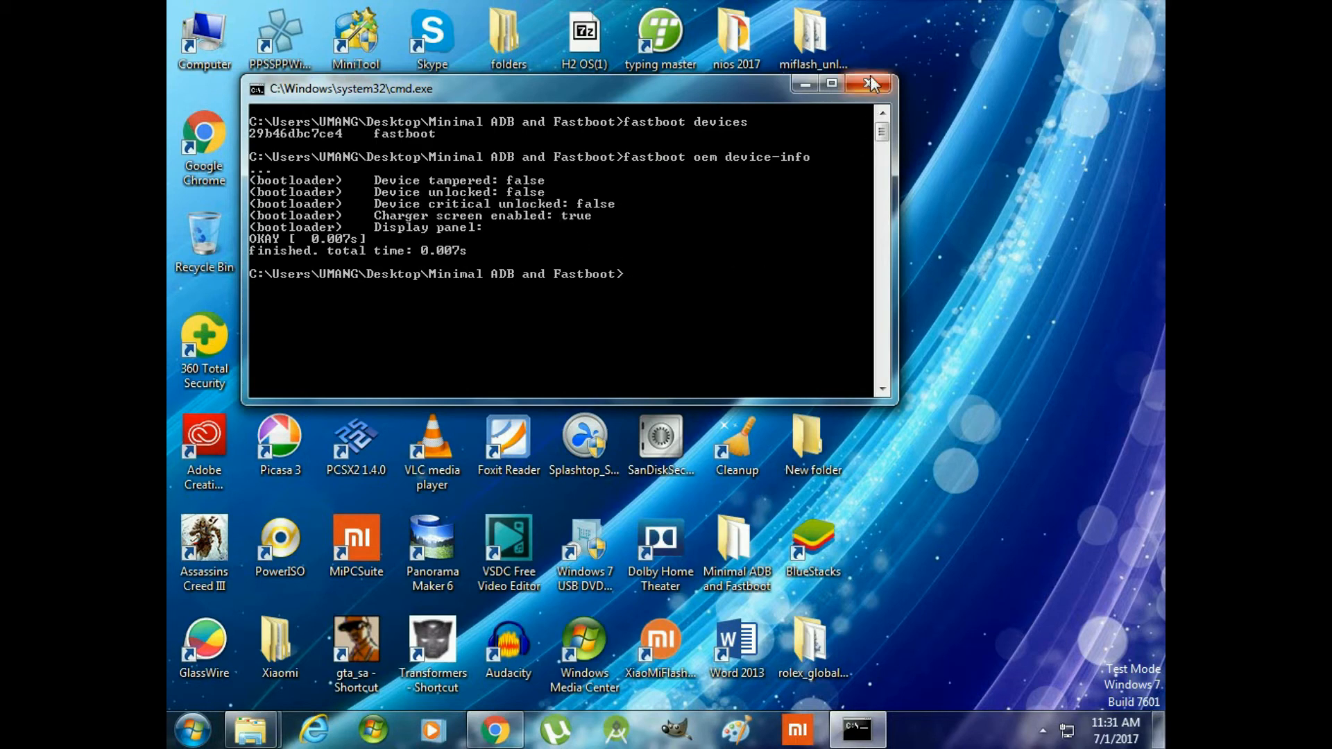
Close the command prompt and launch miflash_unlock.exe from the miflash_unlock-en-2.2.406.5 (1) folder
{"action": "left_click", "coordinate": [873, 84]}
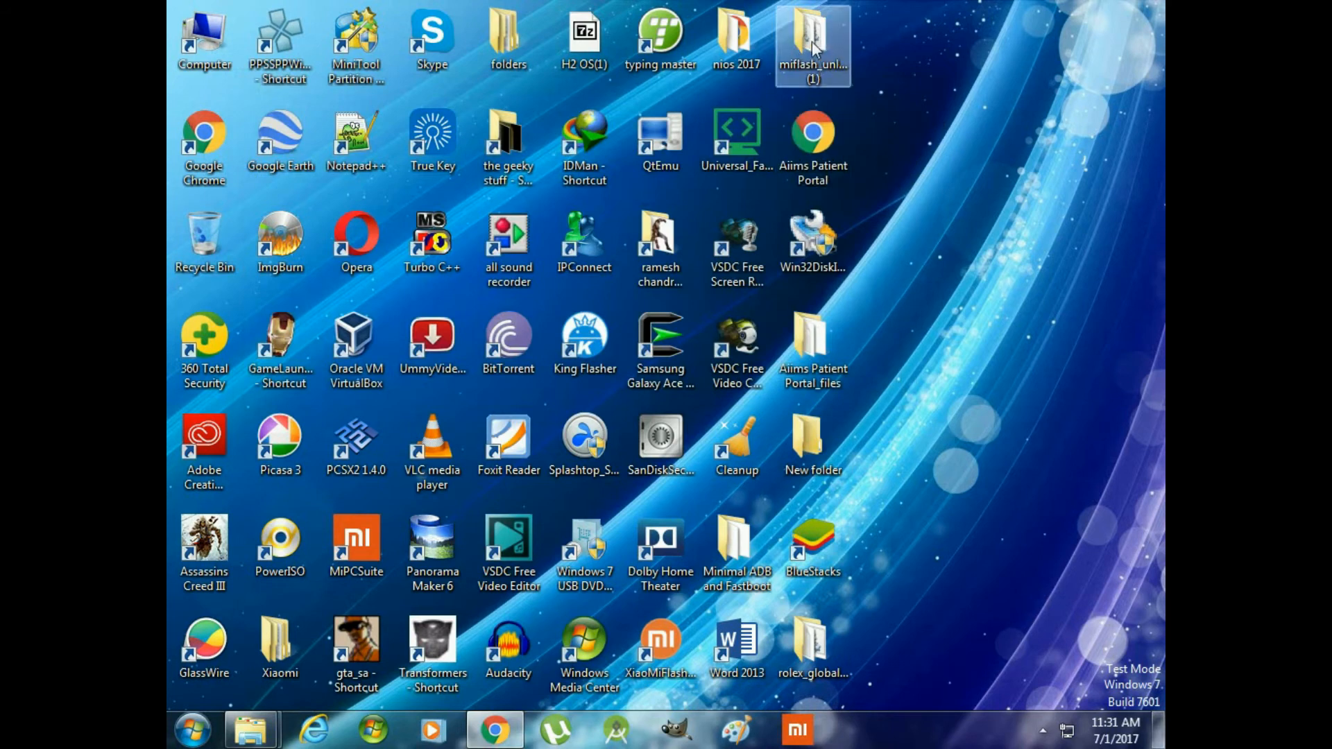
{"action": "double_click", "coordinate": [811, 44]}
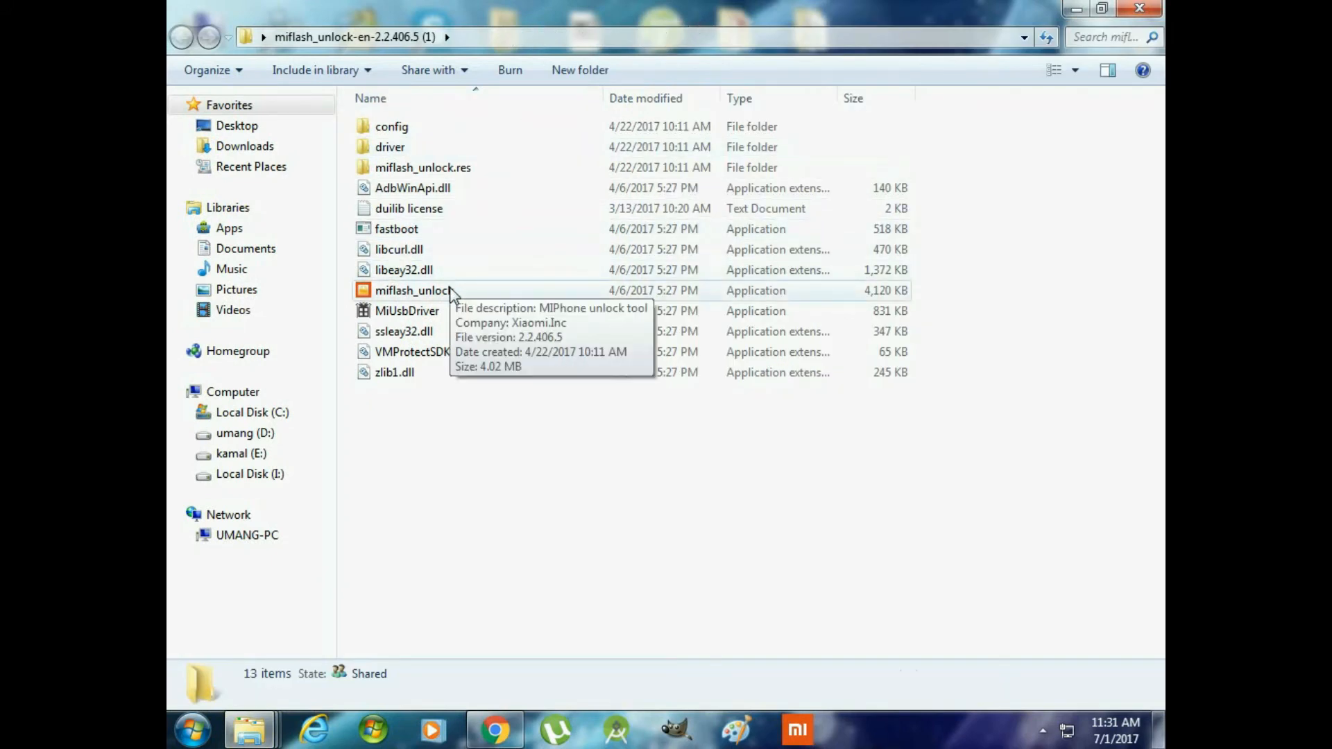
{"action": "left_click", "coordinate": [414, 290]}
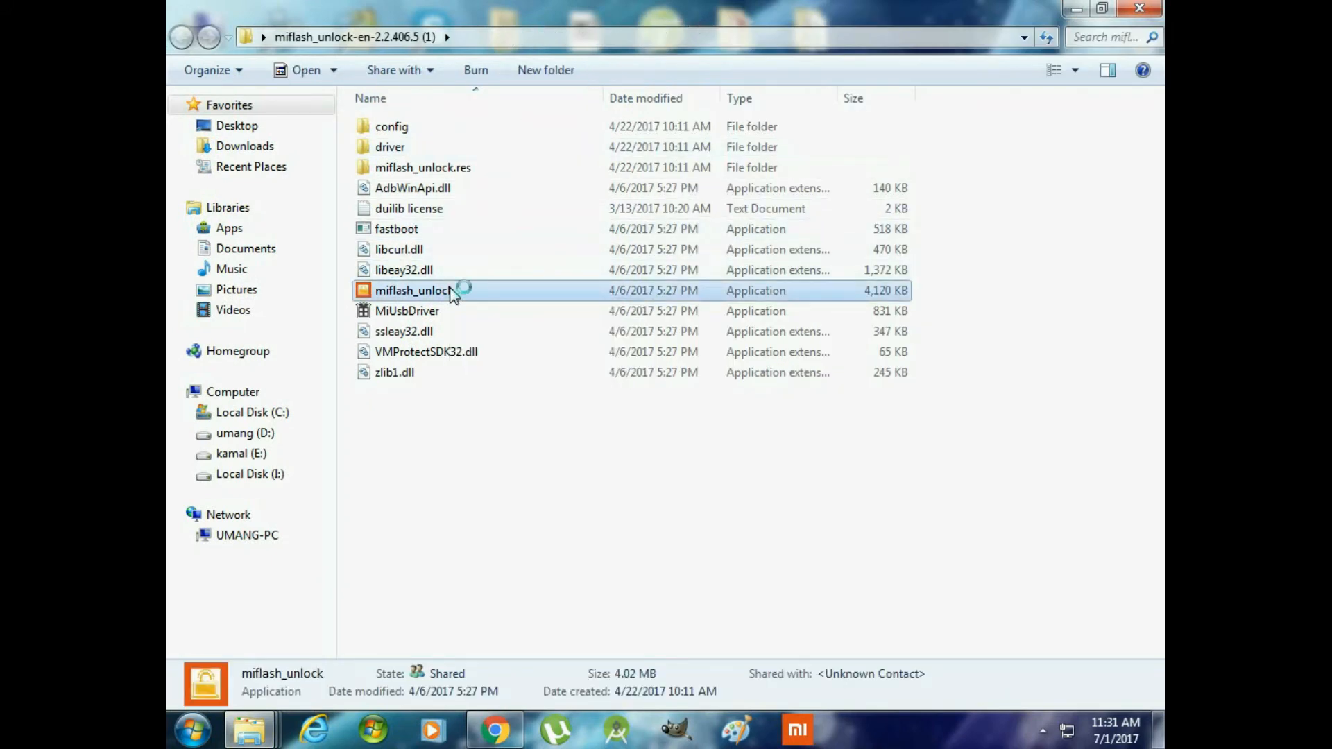
{"action": "double_click", "coordinate": [415, 289]}
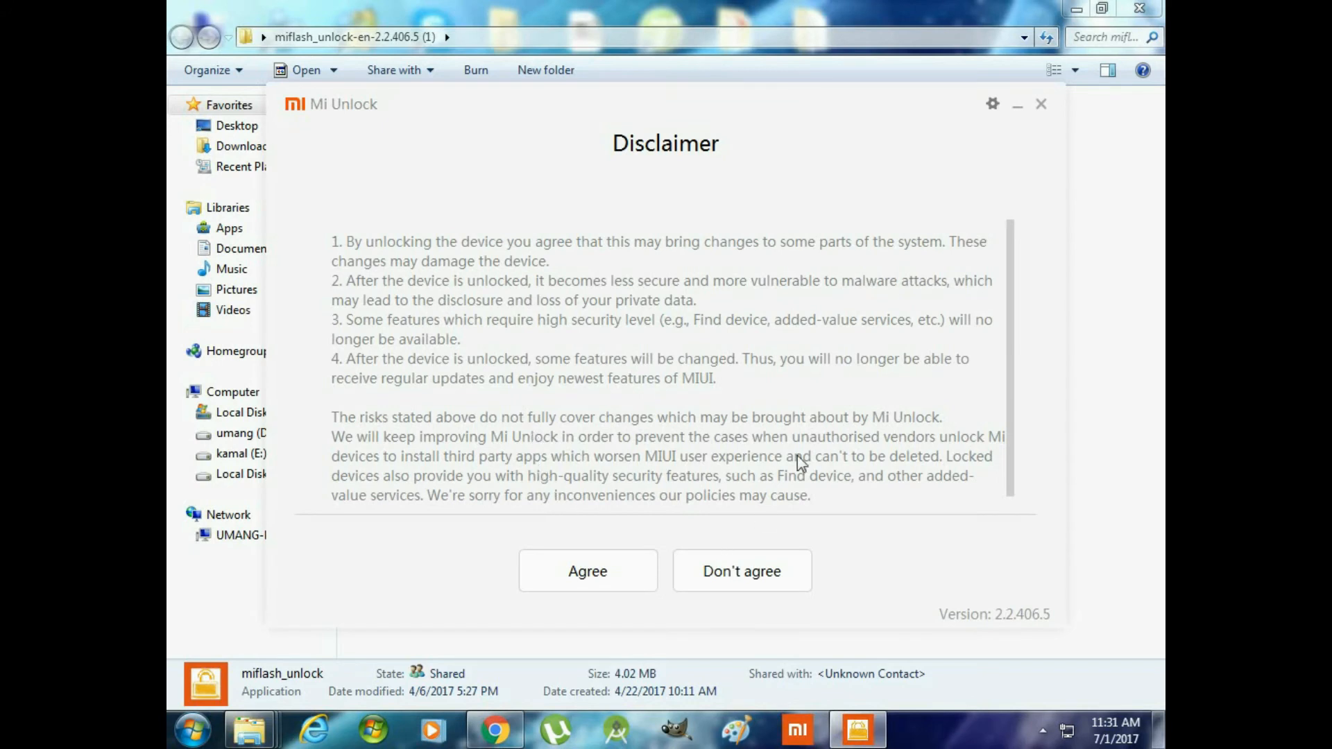
{"action": "mouse_move", "coordinate": [556, 412]}
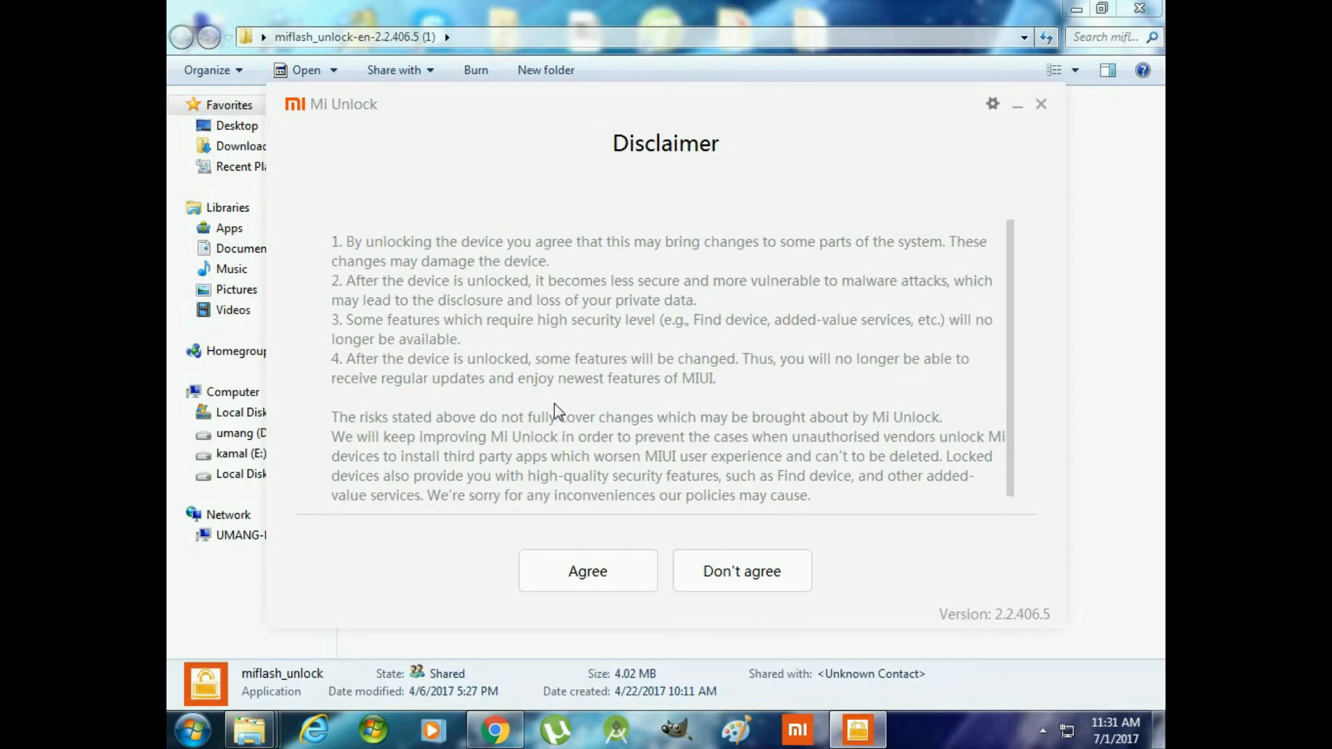
{"action": "mouse_move", "coordinate": [629, 517]}
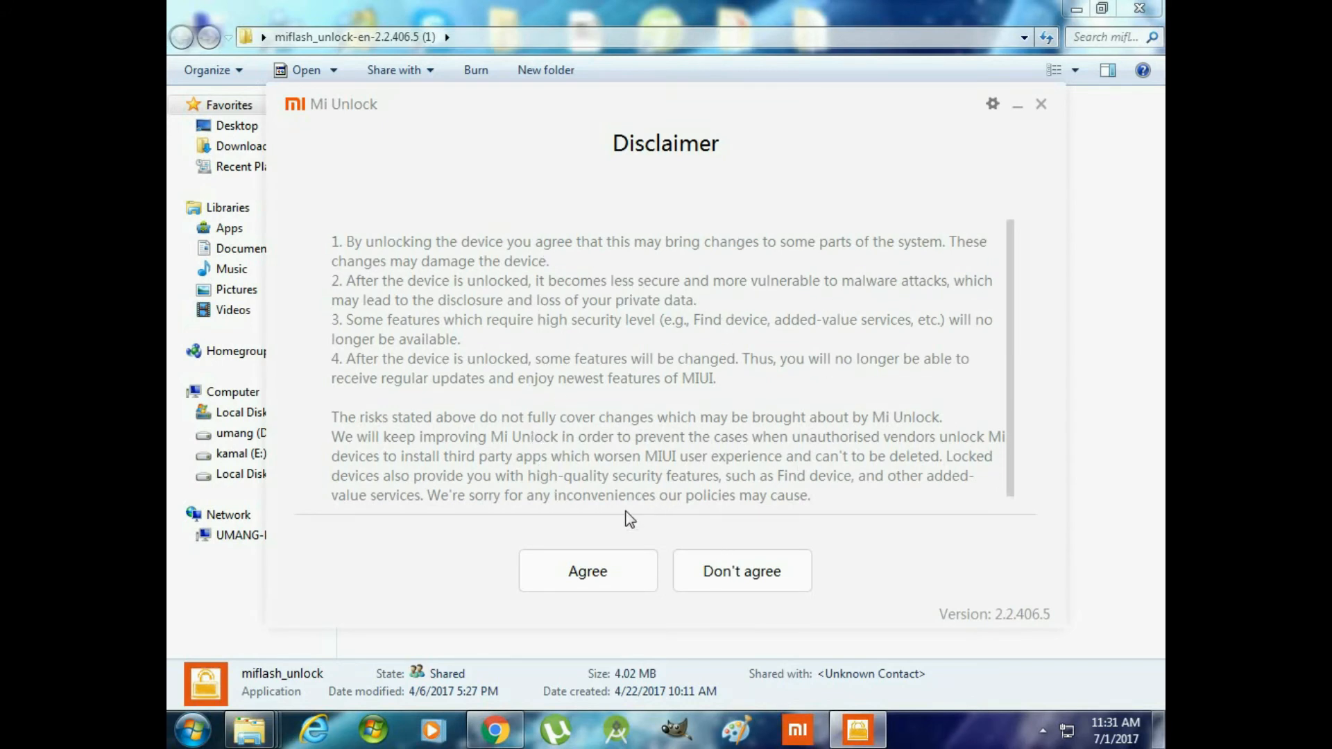
Agree to the unlocking disclaimer and sign in to the Mi Account
{"action": "left_click", "coordinate": [587, 570]}
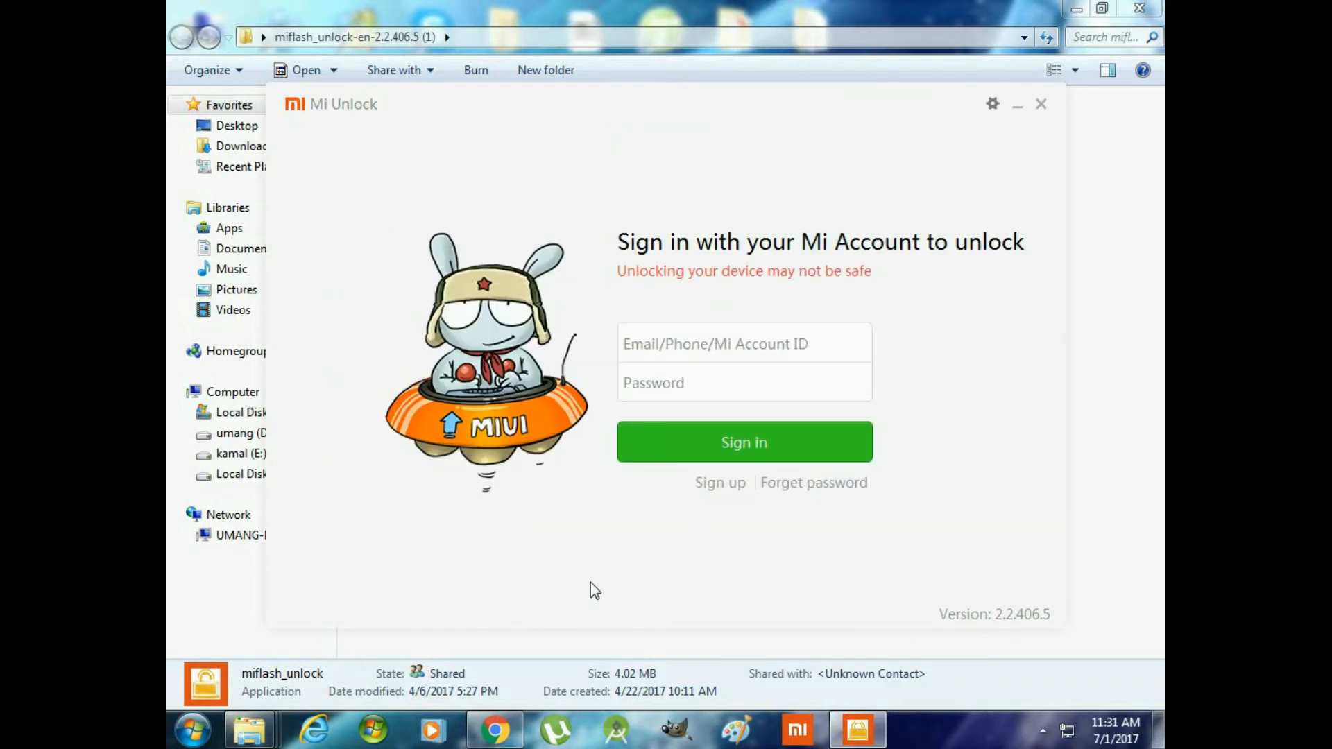
{"action": "left_click", "coordinate": [744, 441]}
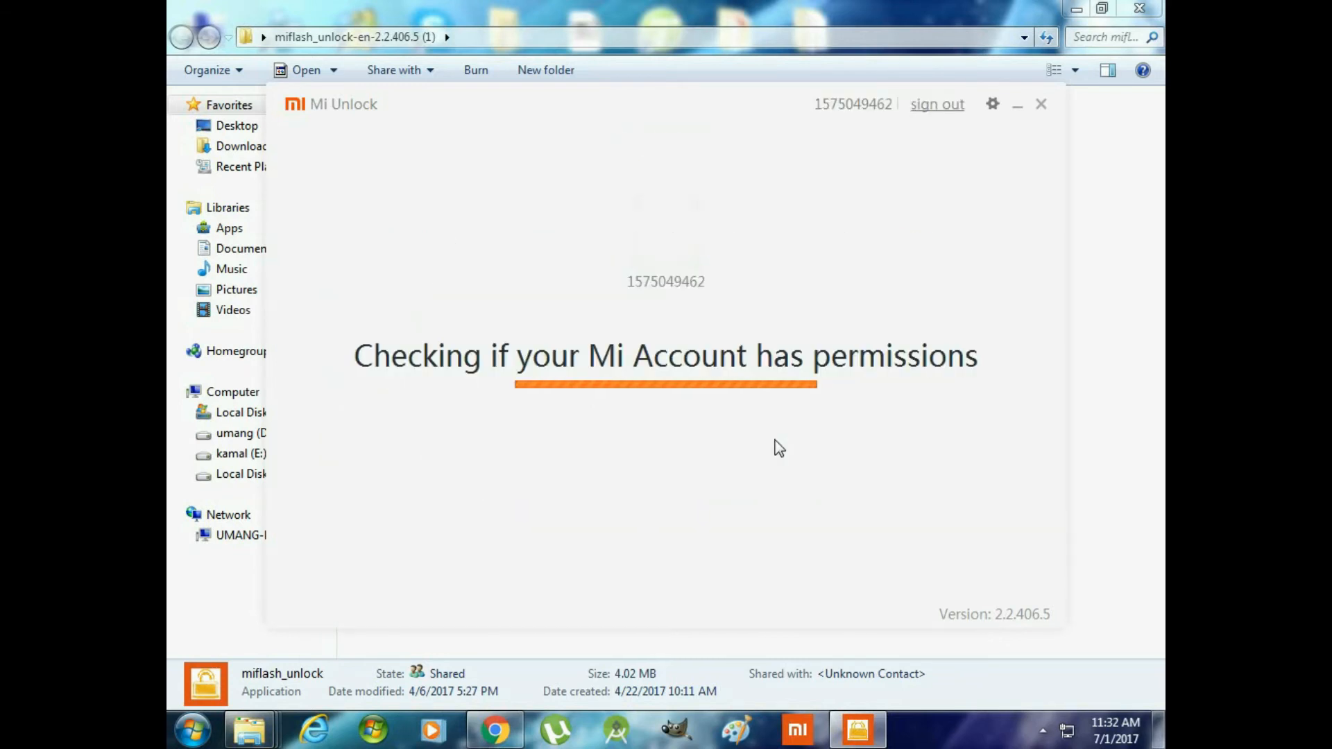
{"action": "mouse_move", "coordinate": [856, 412]}
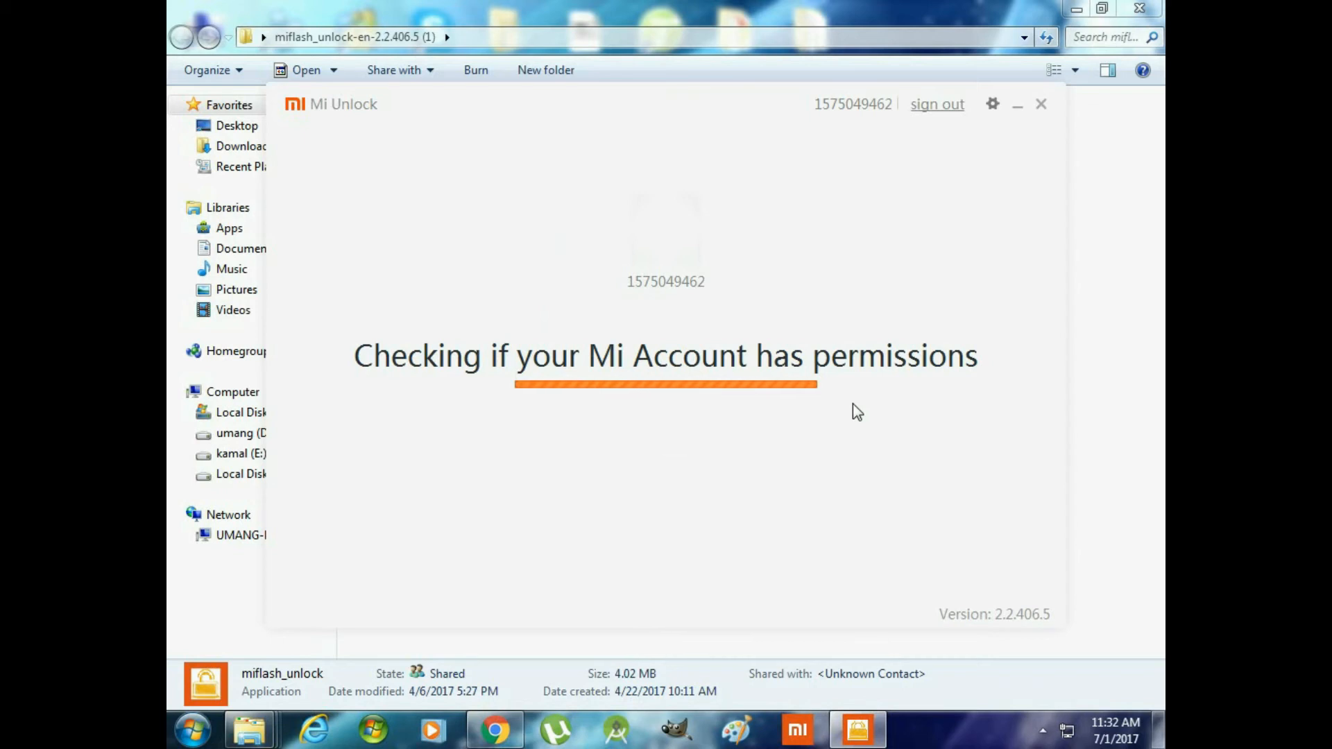
{"action": "mouse_move", "coordinate": [845, 408]}
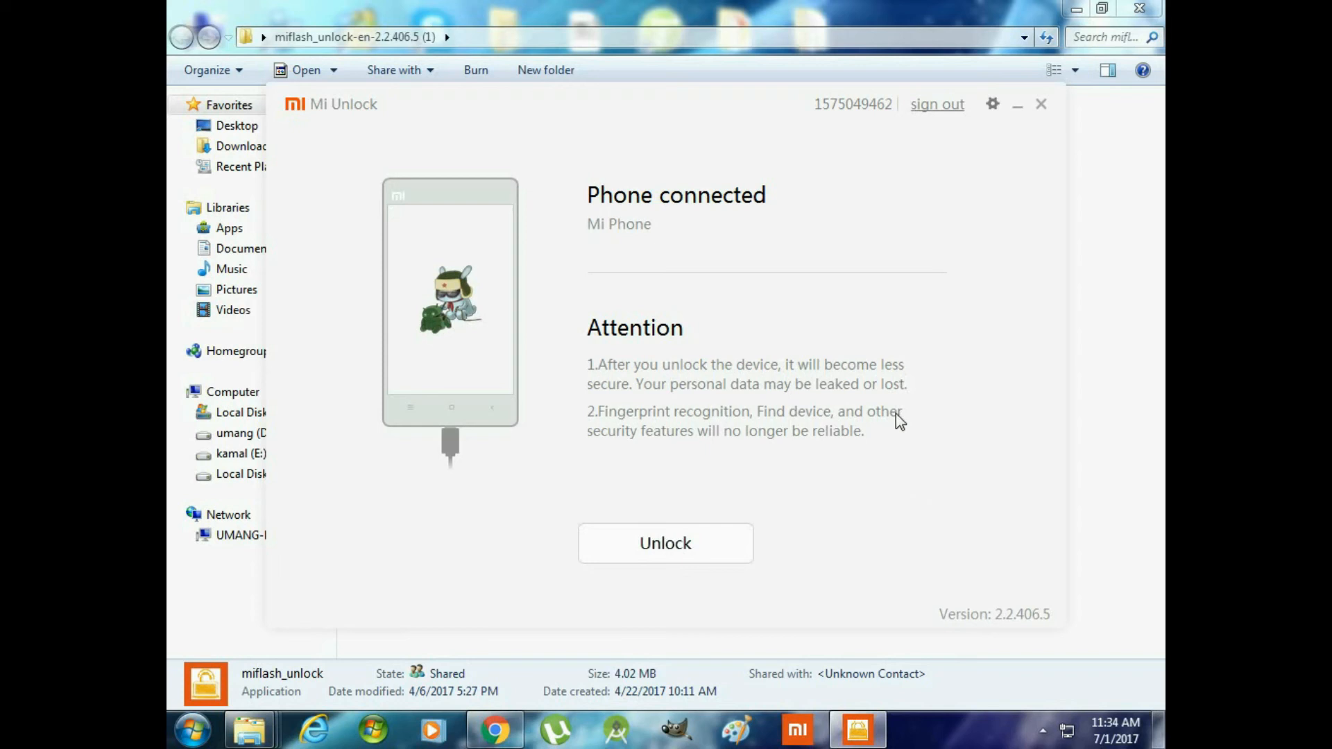
{"action": "mouse_move", "coordinate": [698, 544]}
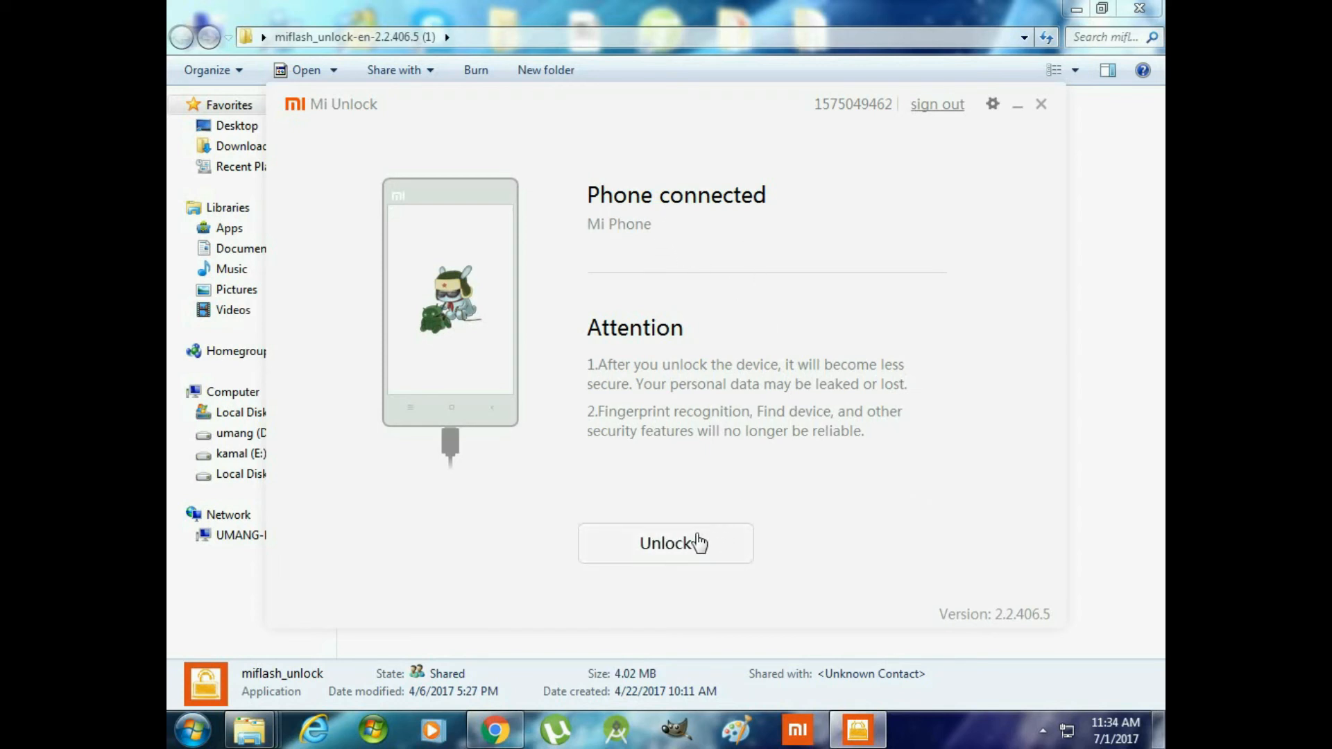
Start the bootloader unlock for the connected Redmi 4A
{"action": "left_click", "coordinate": [664, 542]}
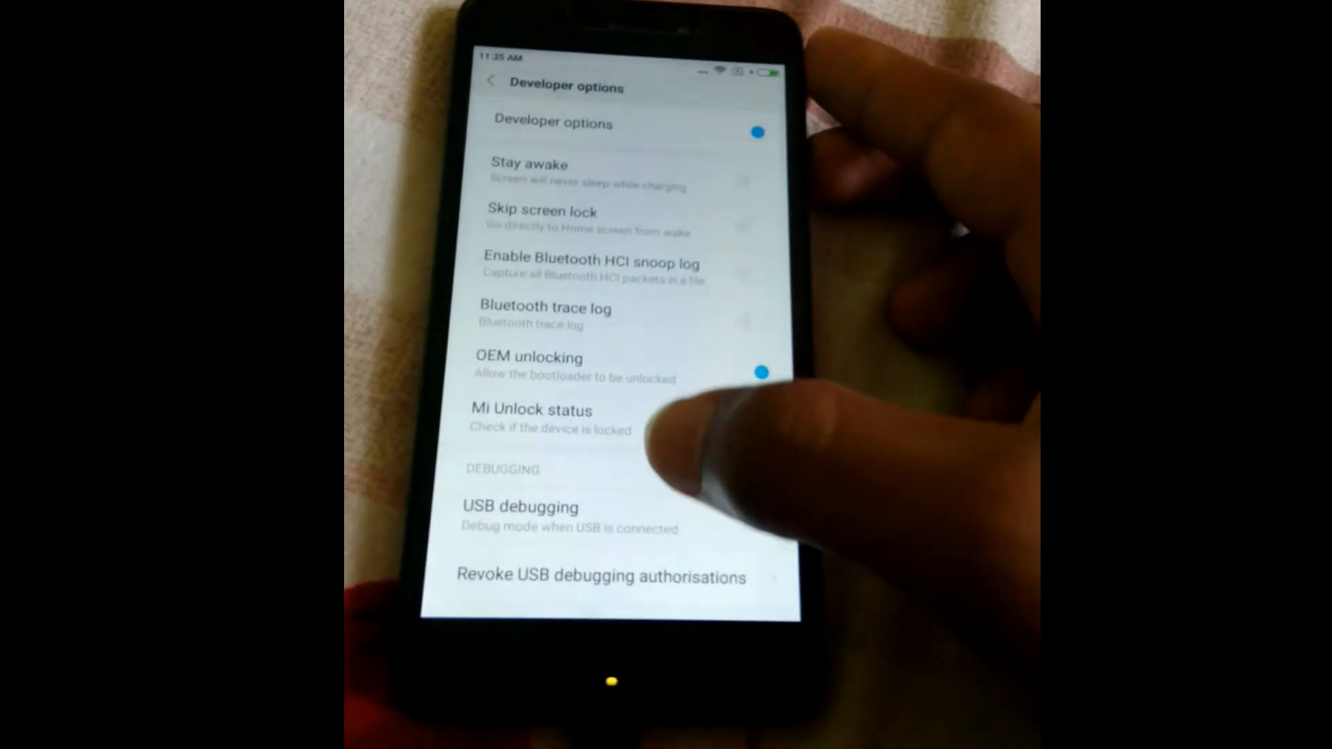
Check that Mi Unlock status reads Unlocked in Developer options
{"action": "left_click", "coordinate": [741, 516]}
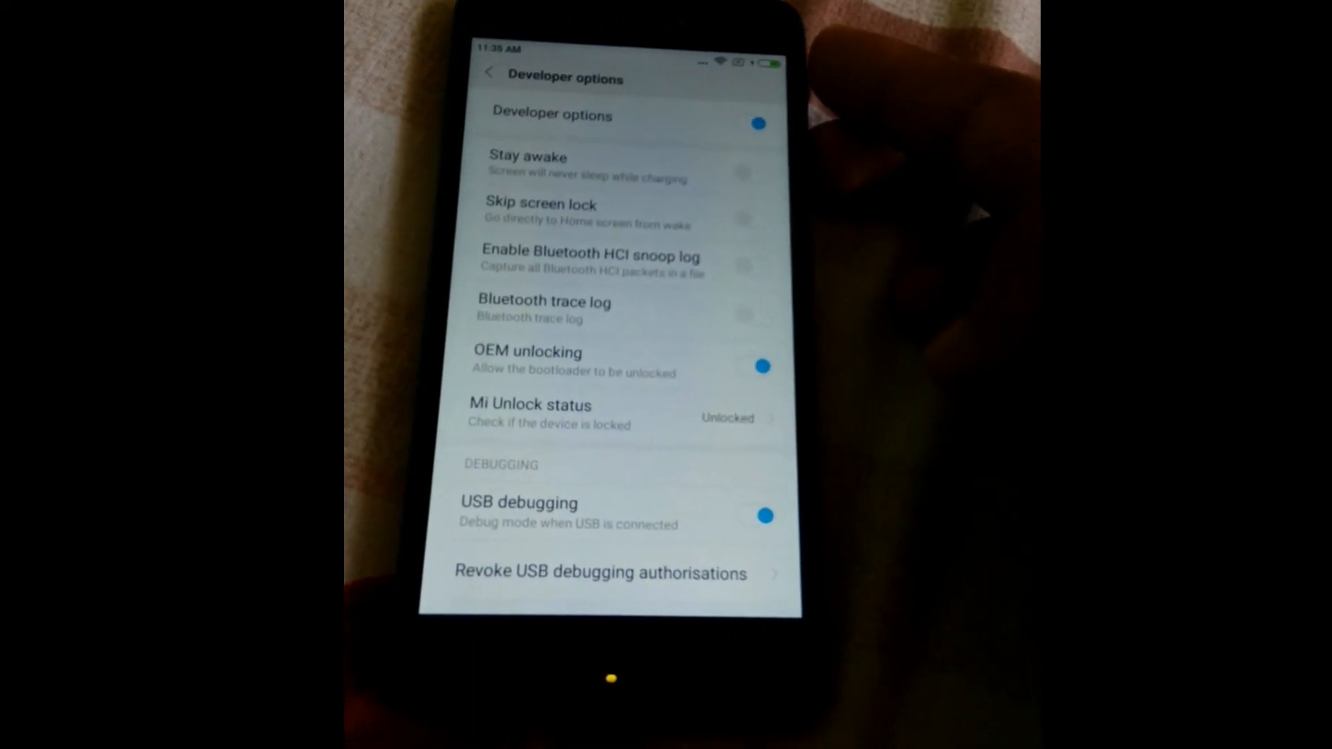